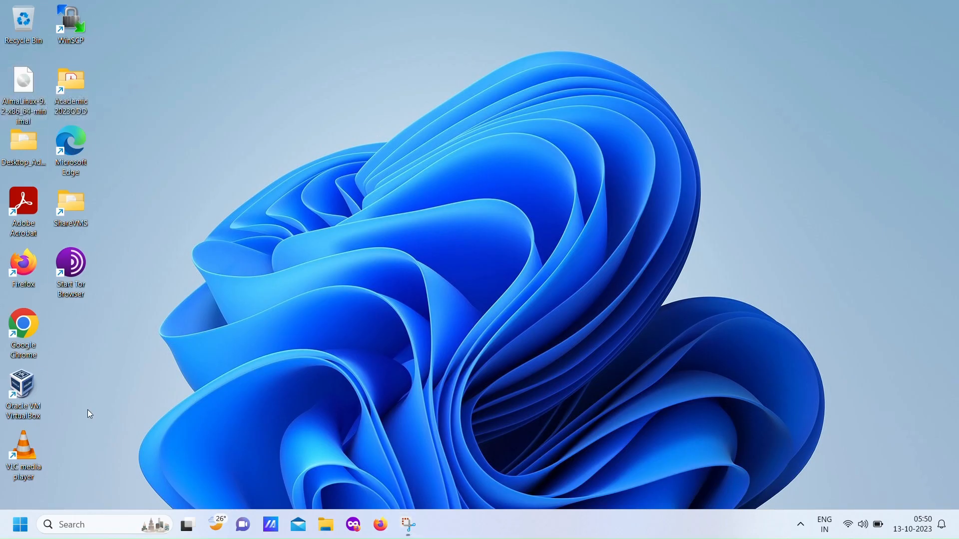
Launch VirtualBox and view AlmaLinux92's System settings on the Acceleration tab
{"action": "double_click", "coordinate": [22, 387]}
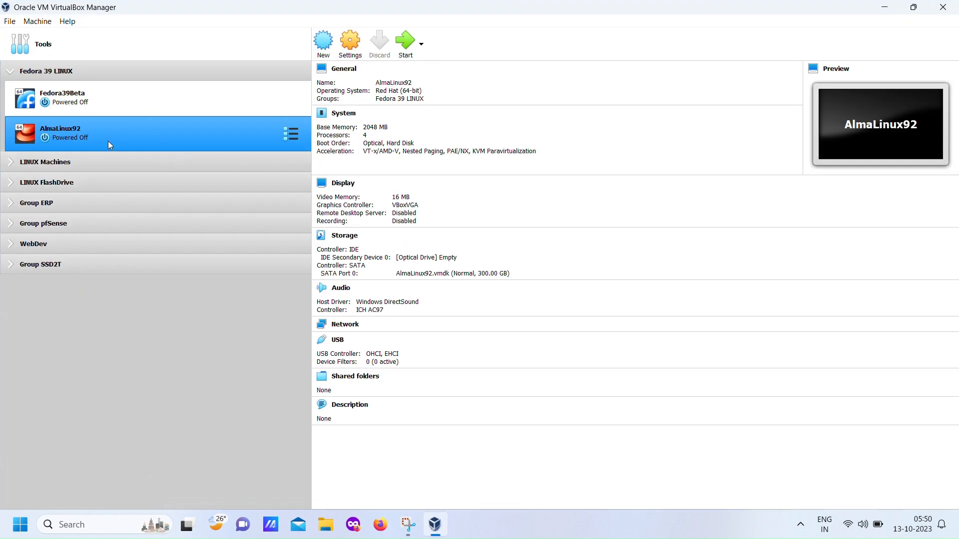
{"action": "left_click", "coordinate": [350, 41]}
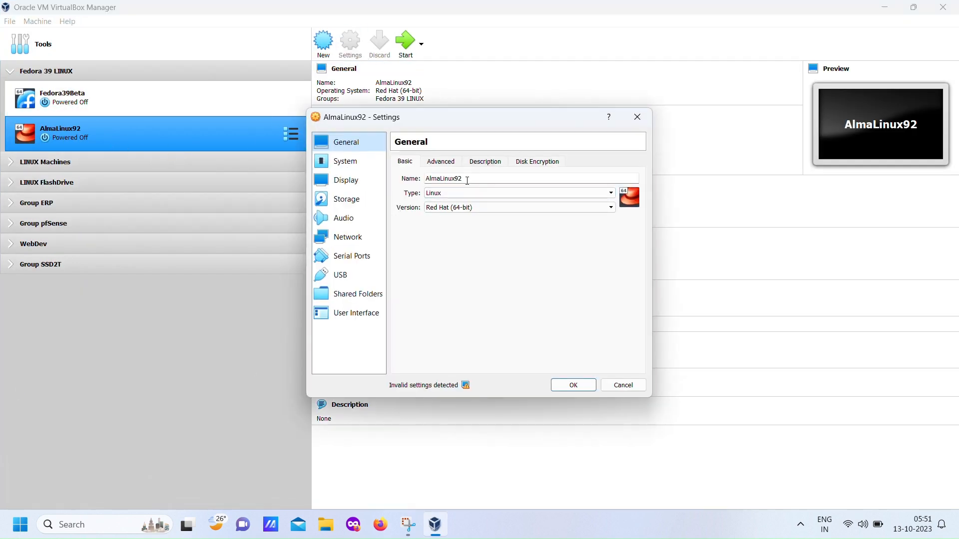
{"action": "left_click", "coordinate": [345, 161]}
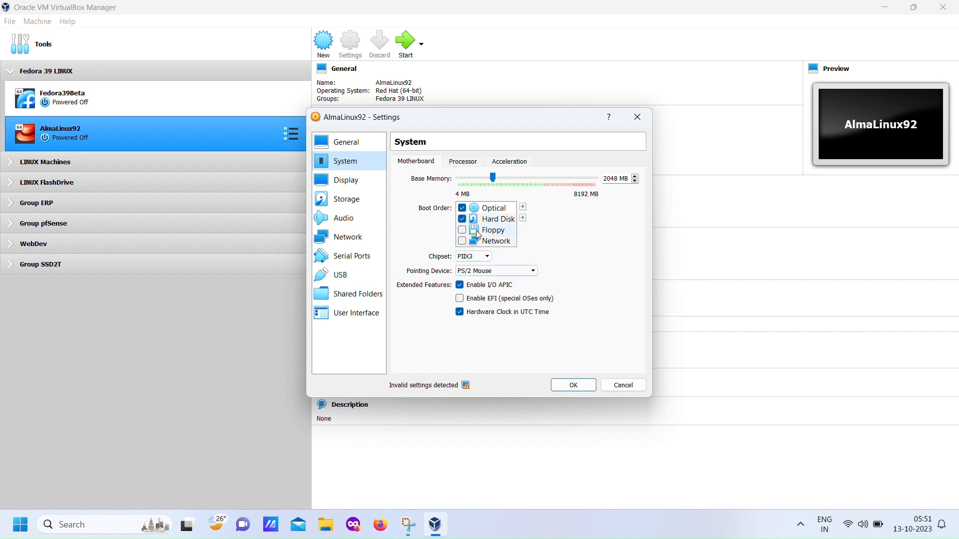
{"action": "left_click", "coordinate": [508, 161]}
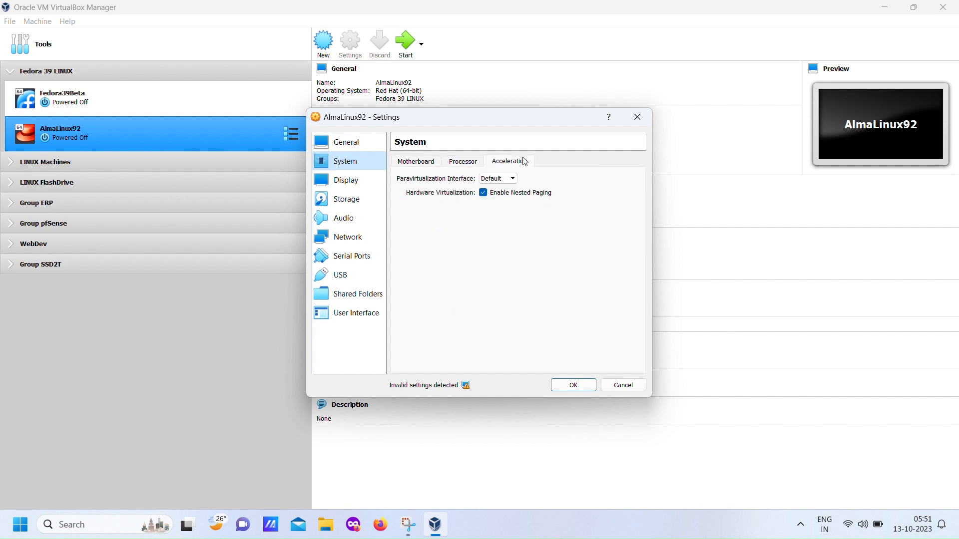
{"action": "left_click", "coordinate": [346, 180]}
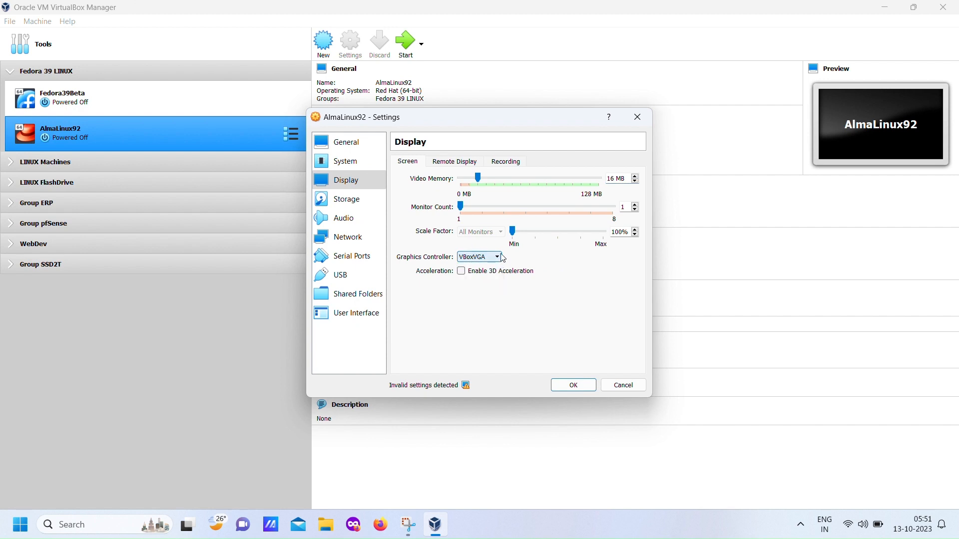
Load the AlmaLinux 9.2 minimal ISO (1.66 GB) into the empty IDE optical drive
{"action": "left_click", "coordinate": [346, 199]}
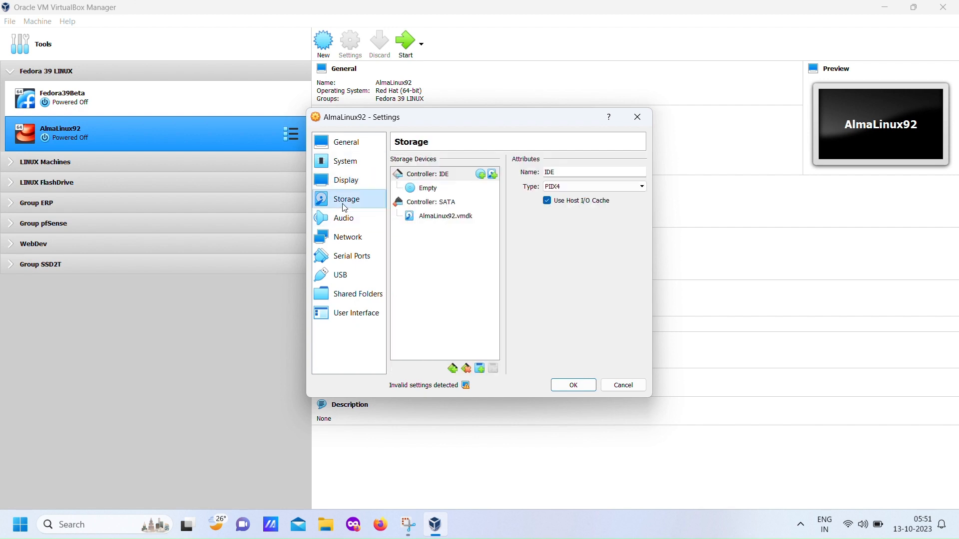
{"action": "left_click", "coordinate": [427, 188]}
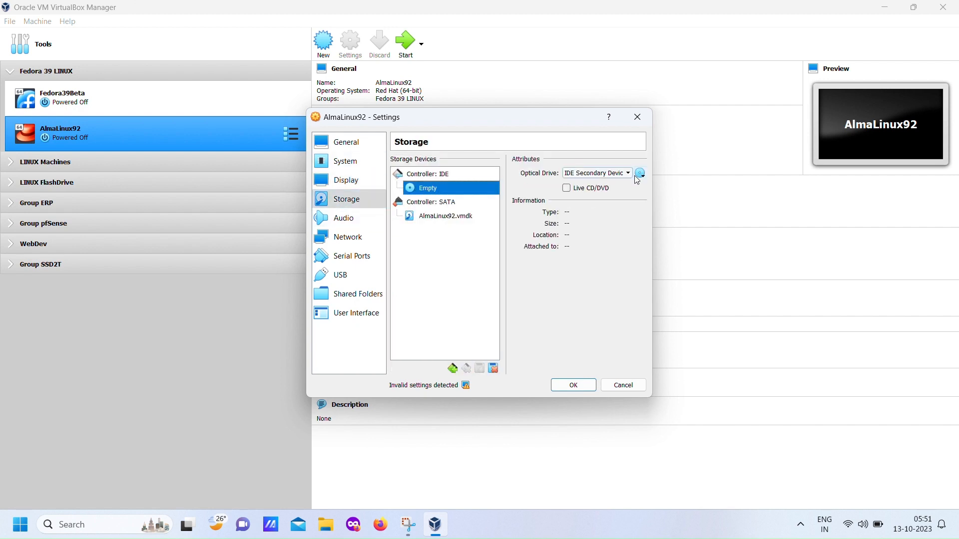
{"action": "left_click", "coordinate": [640, 174]}
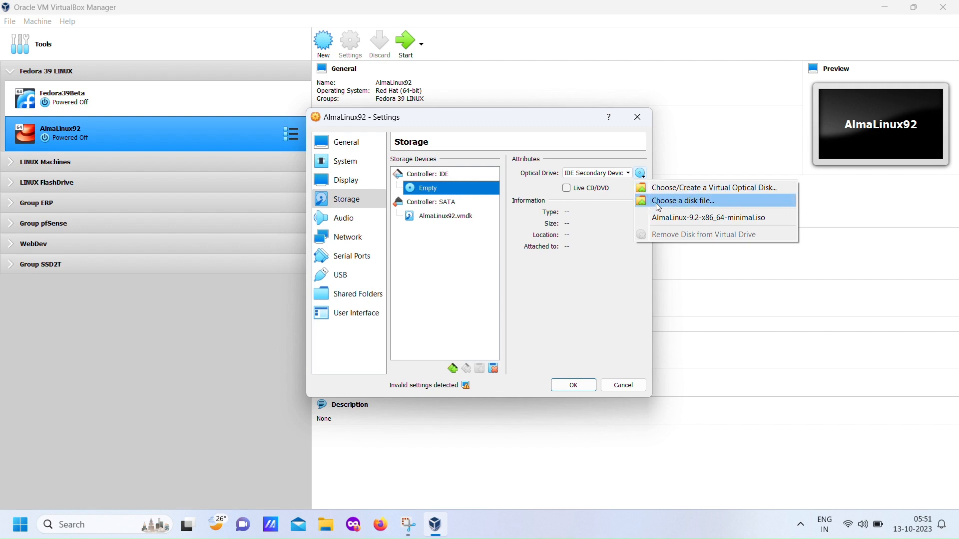
{"action": "left_click", "coordinate": [681, 201]}
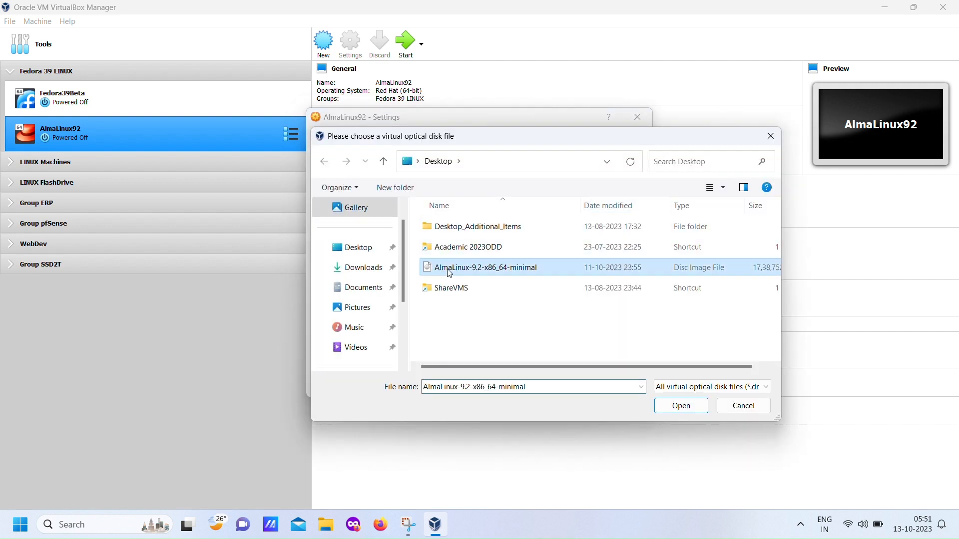
{"action": "left_click", "coordinate": [680, 405]}
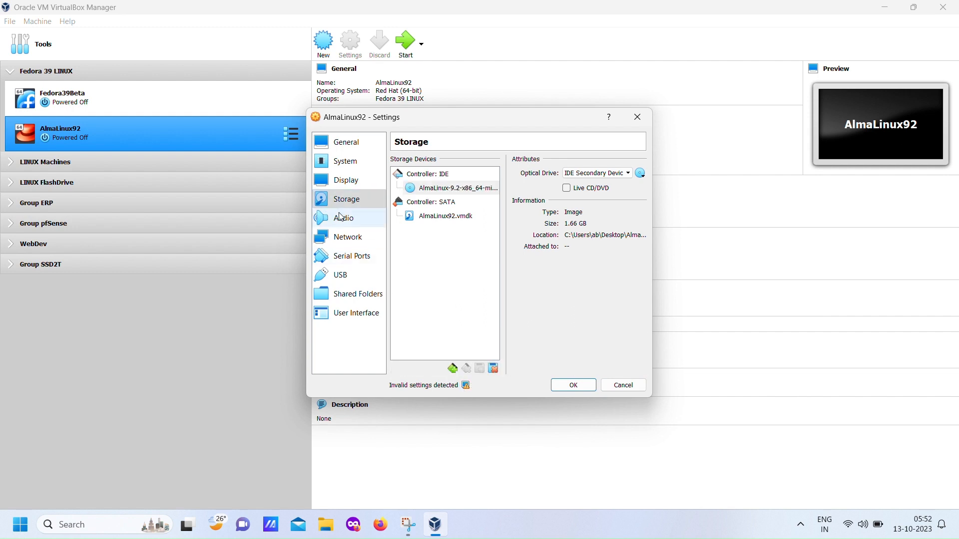
Open the NAT adapter's port forwarding rules for the TCP 55901→5901 rule
{"action": "left_click", "coordinate": [348, 237]}
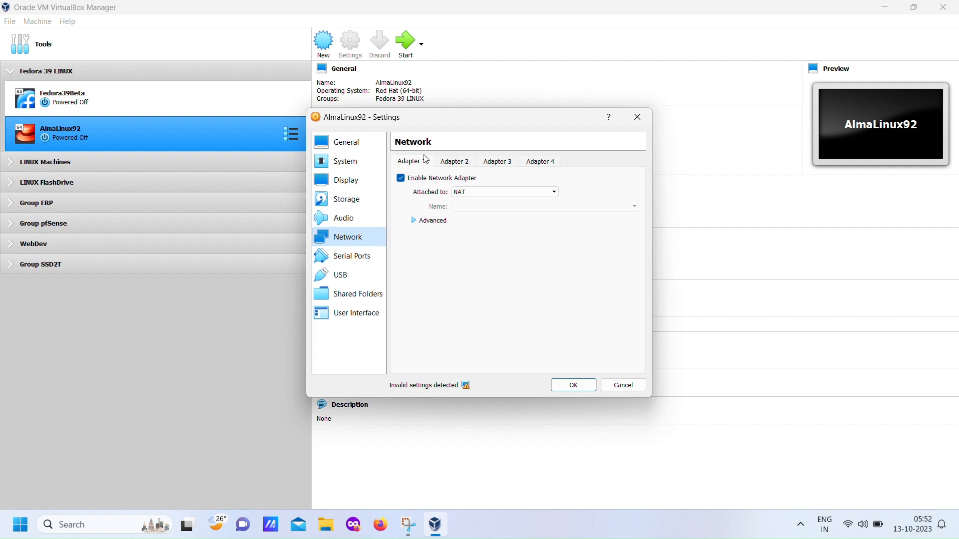
{"action": "left_click", "coordinate": [432, 221]}
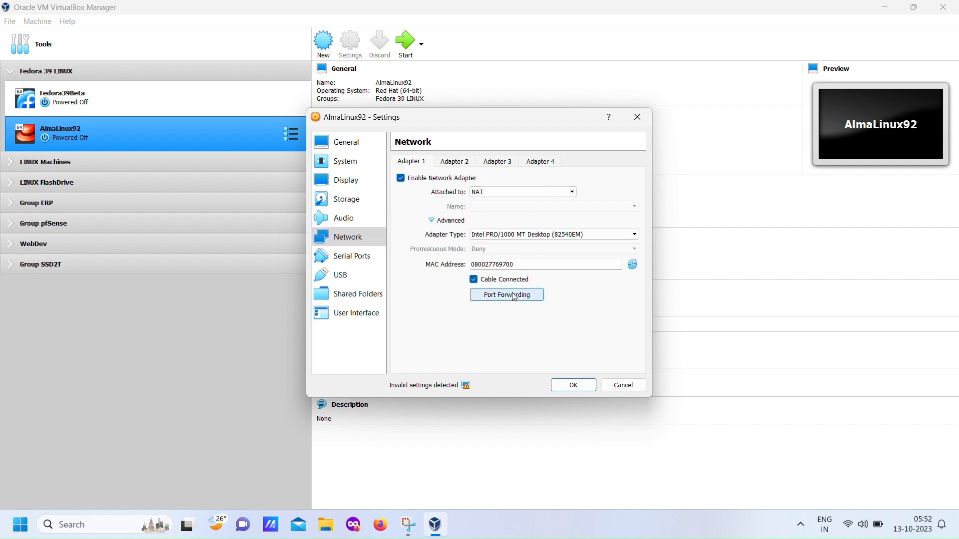
{"action": "left_click", "coordinate": [506, 295]}
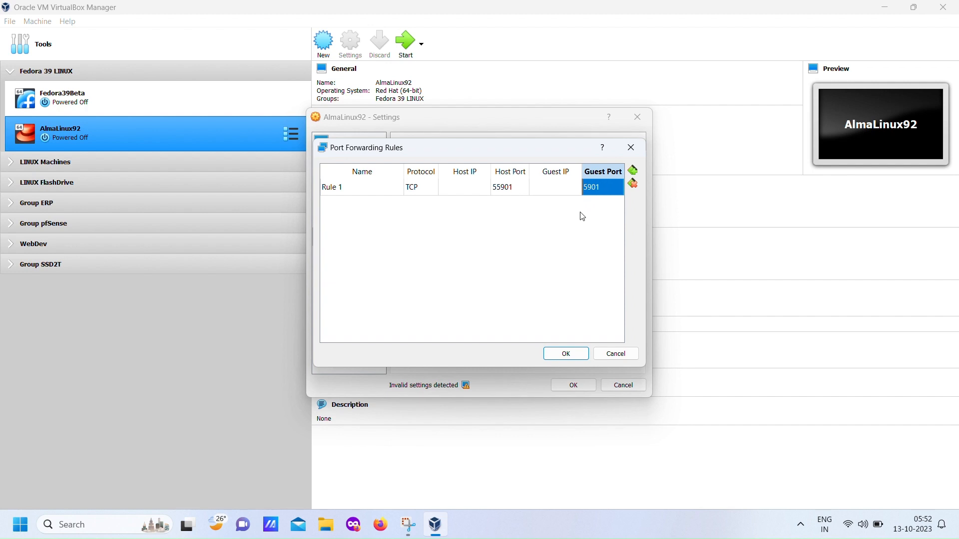
{"action": "mouse_move", "coordinate": [417, 216]}
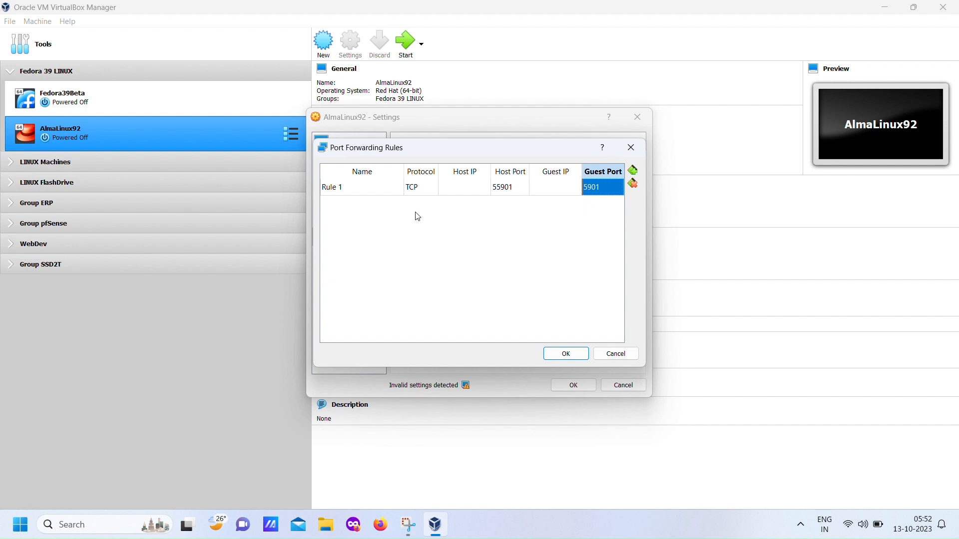
Save the forwarding rule and AlmaLinux92 settings, then boot the machine
{"action": "left_click", "coordinate": [564, 354]}
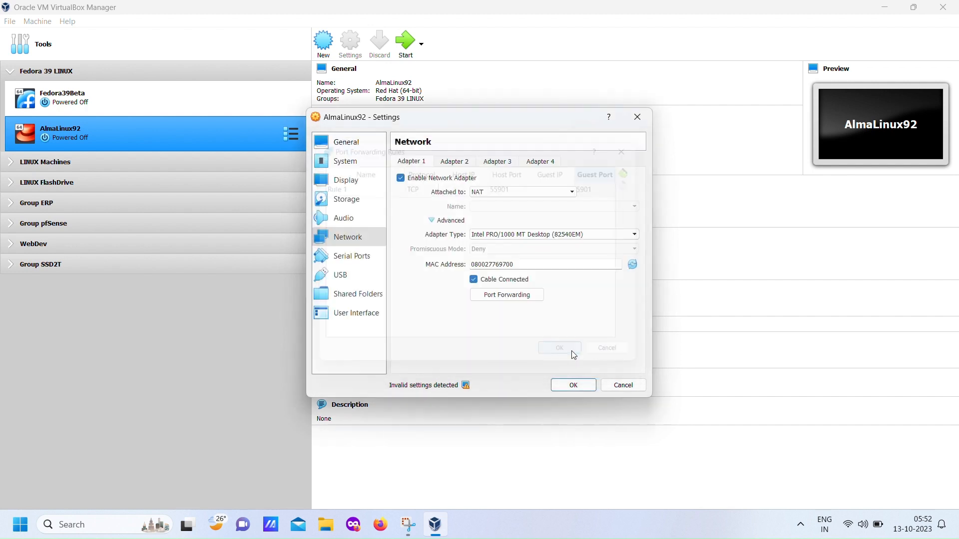
{"action": "left_click", "coordinate": [340, 275]}
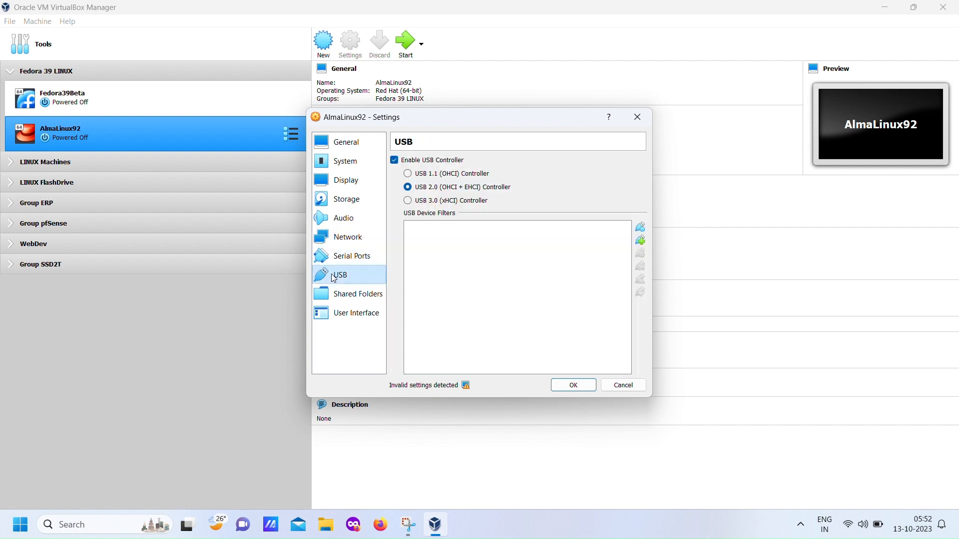
{"action": "left_click", "coordinate": [357, 312]}
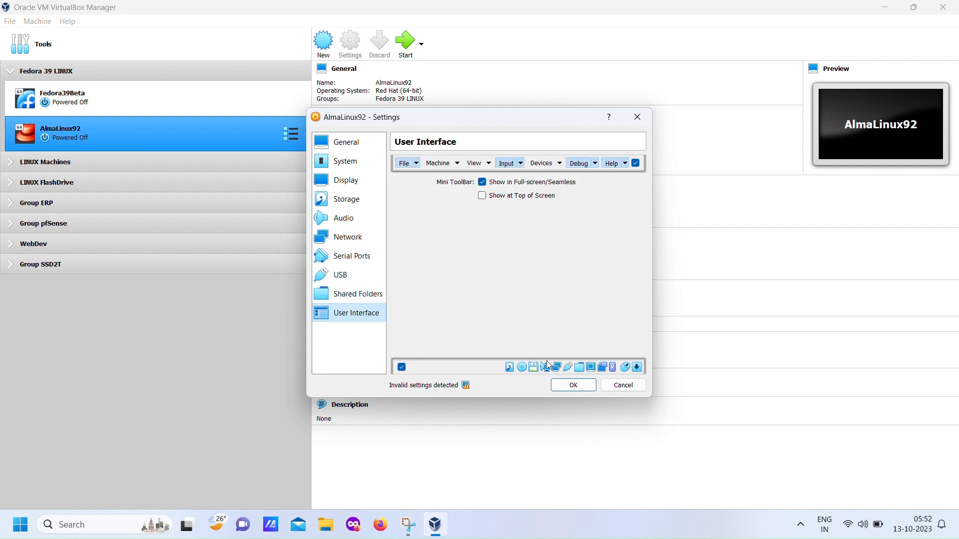
{"action": "left_click", "coordinate": [622, 385]}
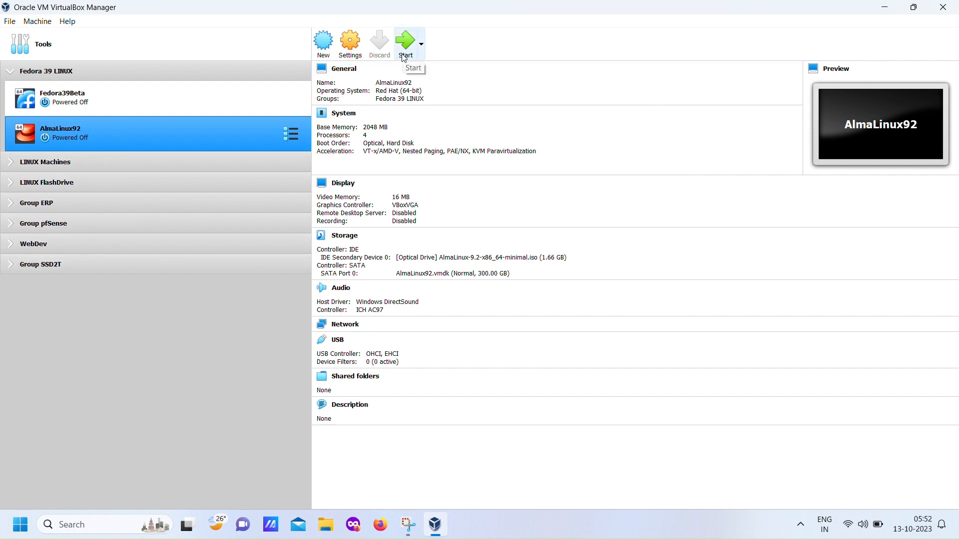
{"action": "left_click", "coordinate": [405, 40]}
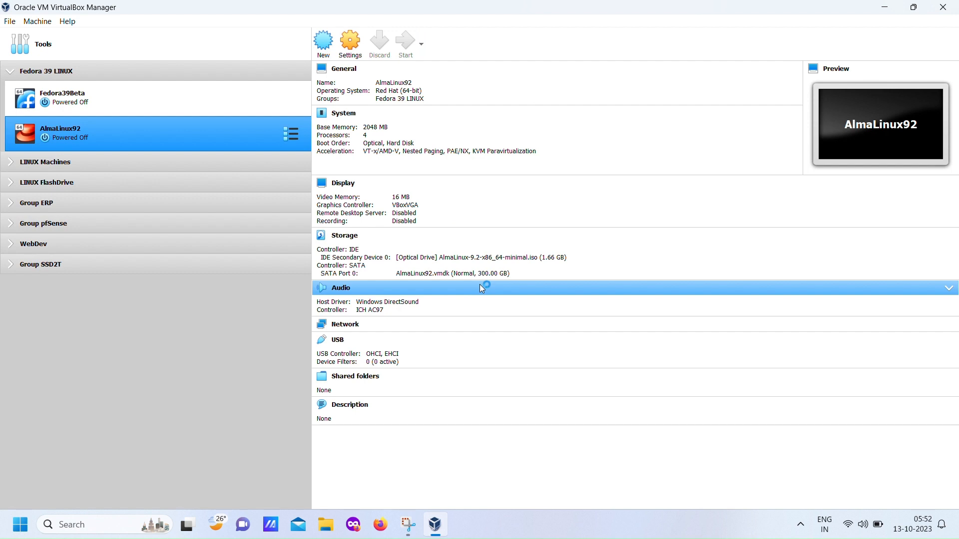
Start the installer's VNC server and submit the VNC password
{"action": "left_click", "coordinate": [405, 43]}
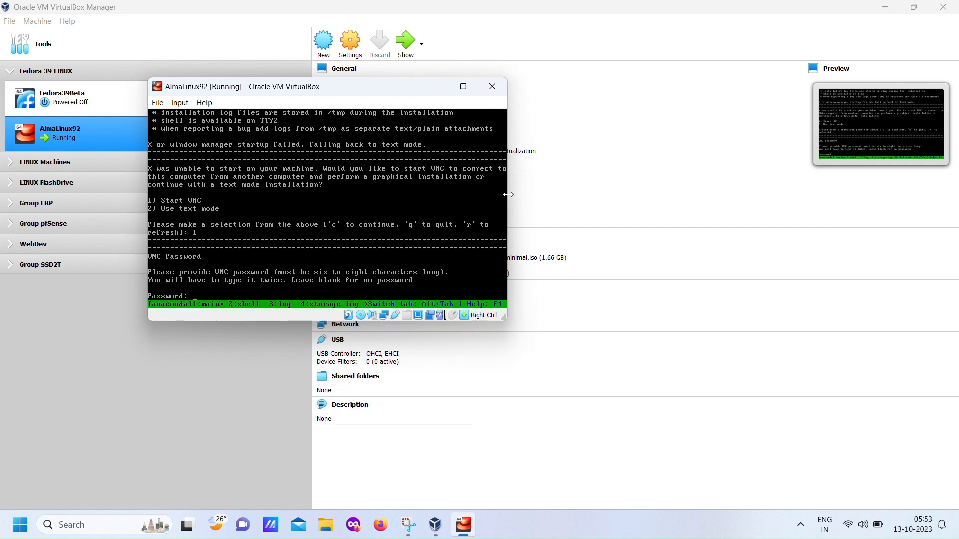
{"action": "key", "text": "Return"}
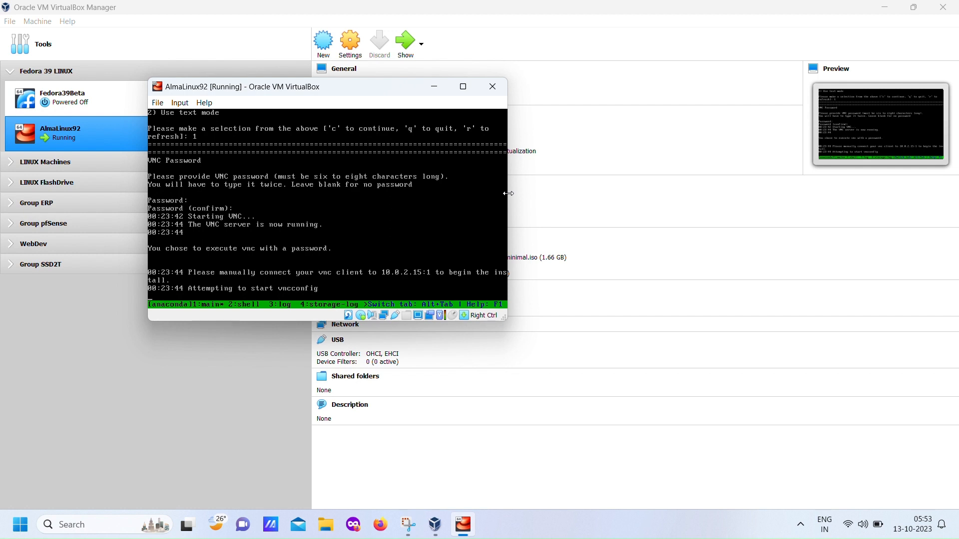
{"action": "mouse_move", "coordinate": [442, 336]}
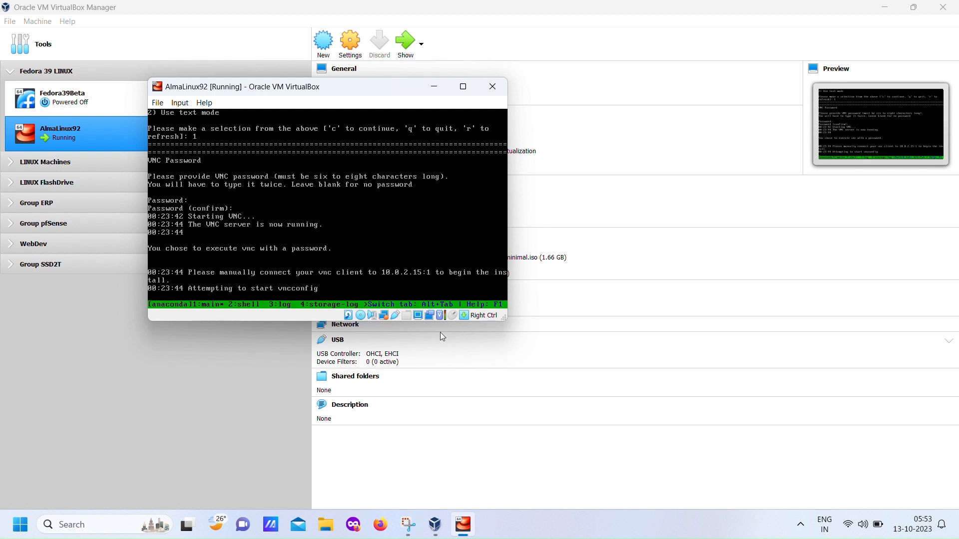
Launch VNC Viewer, connect to 127.0.0.1:55901 and accept the unencrypted-connection warning
{"action": "left_click", "coordinate": [71, 524]}
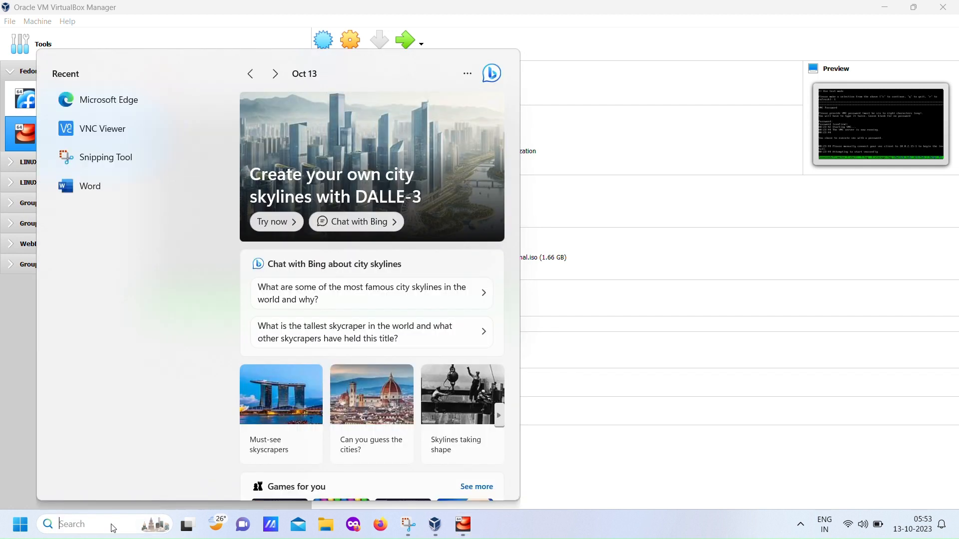
{"action": "left_click", "coordinate": [103, 129]}
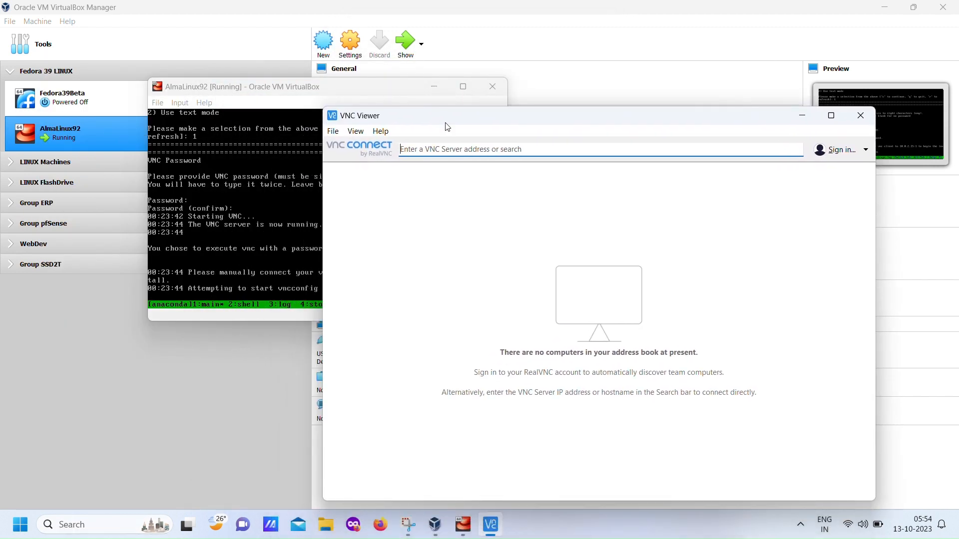
{"action": "type", "text": "1"}
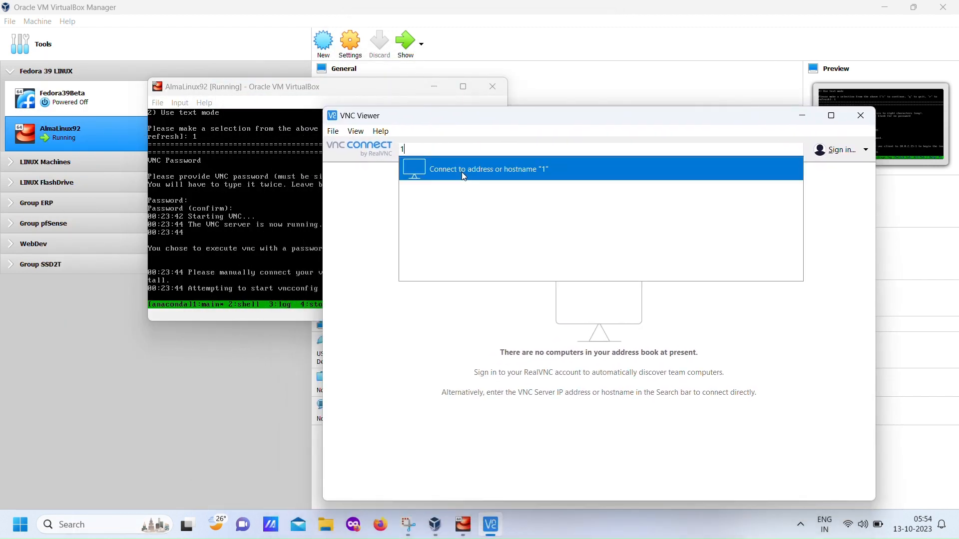
{"action": "type", "text": "27.0.0."}
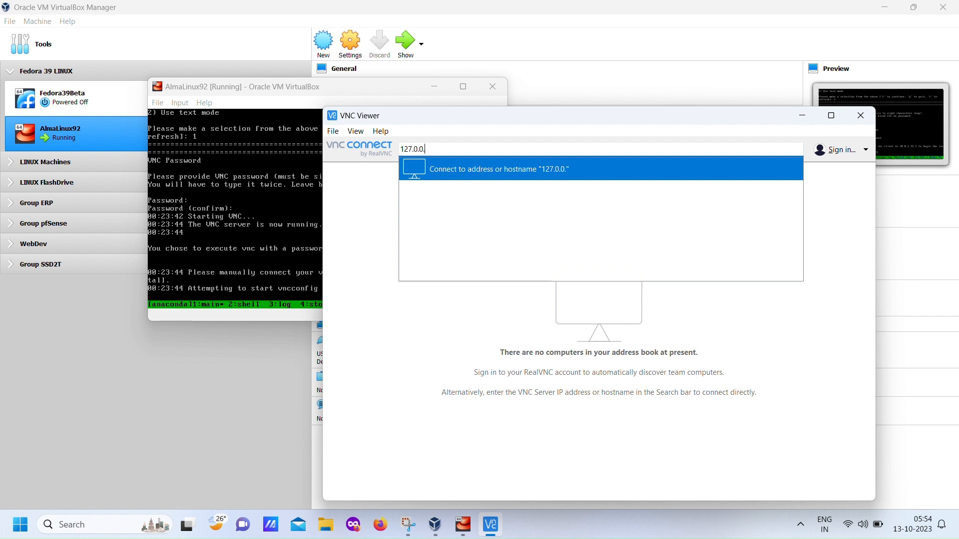
{"action": "type", "text": "1:55"}
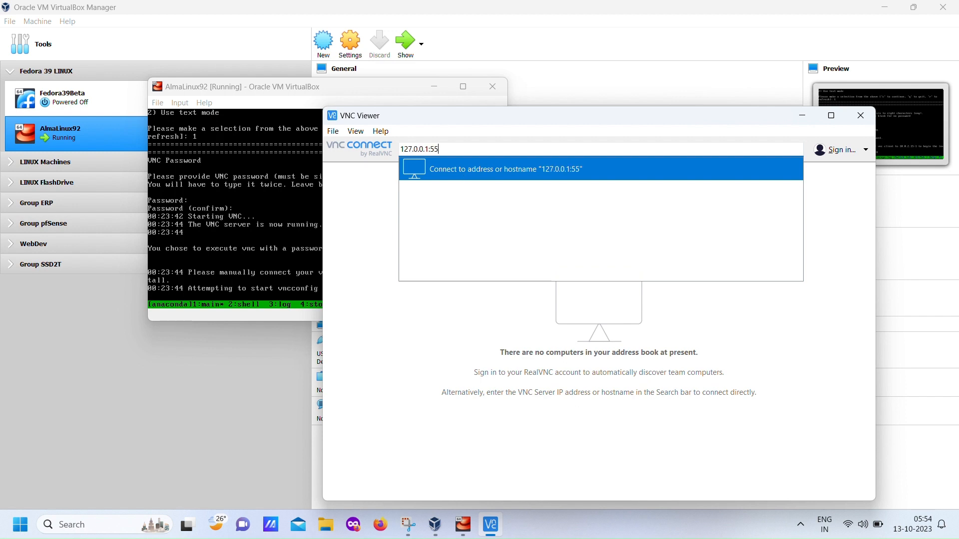
{"action": "type", "text": "901"}
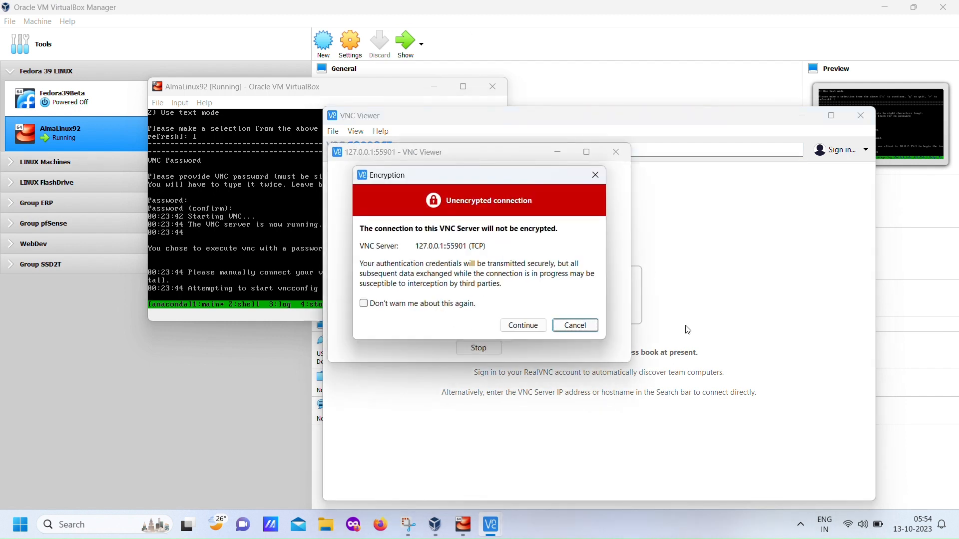
{"action": "left_click", "coordinate": [522, 325]}
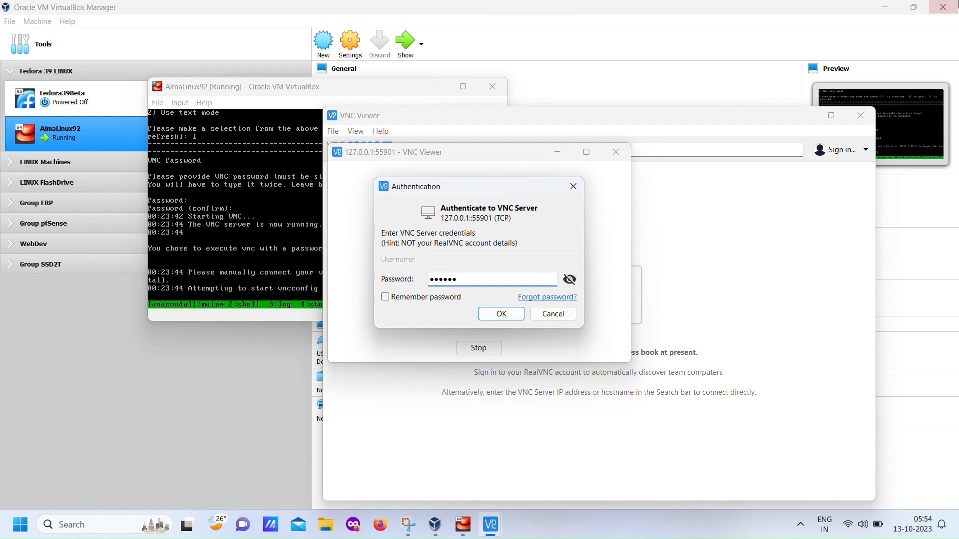
Authenticate, dismiss the encryption banner, and pick English (United States) in the installer
{"action": "left_click", "coordinate": [500, 314]}
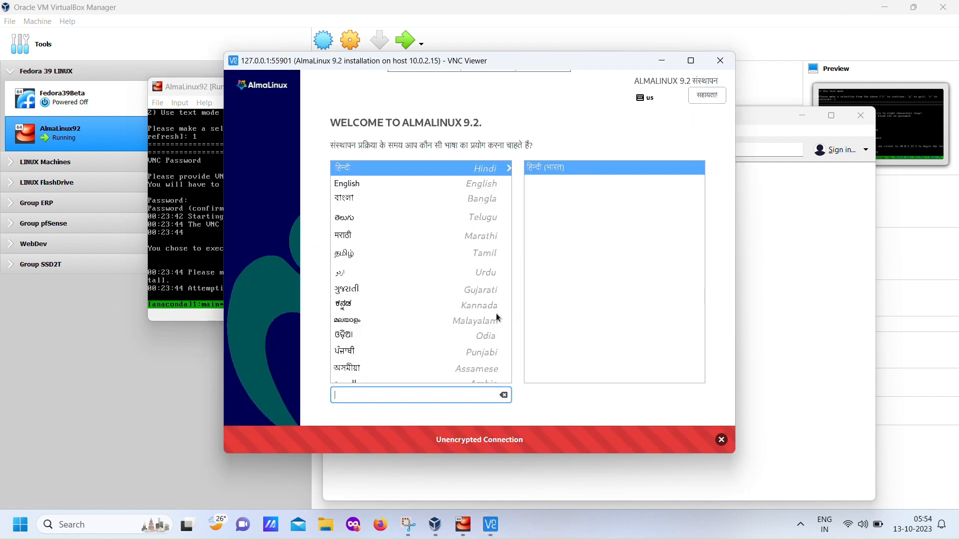
{"action": "left_click", "coordinate": [720, 440]}
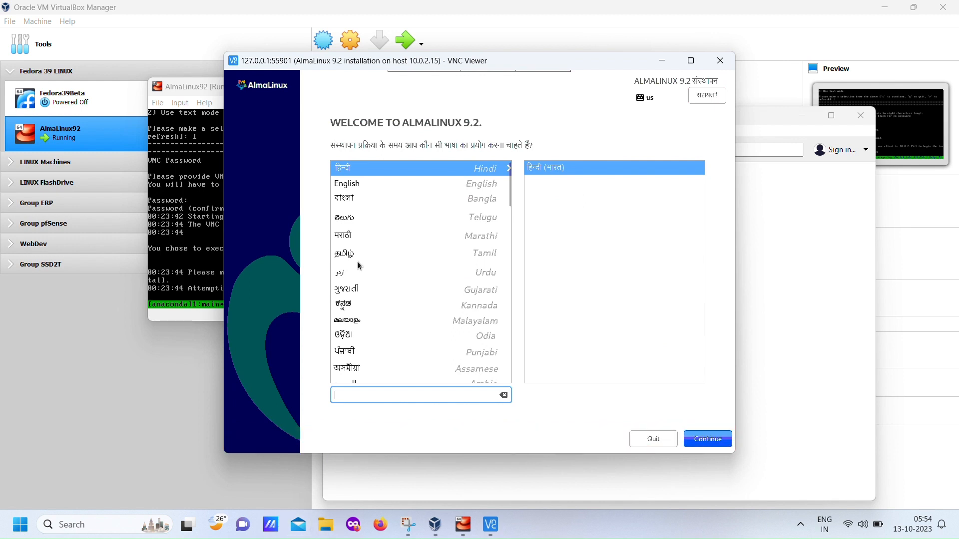
{"action": "left_click", "coordinate": [347, 183]}
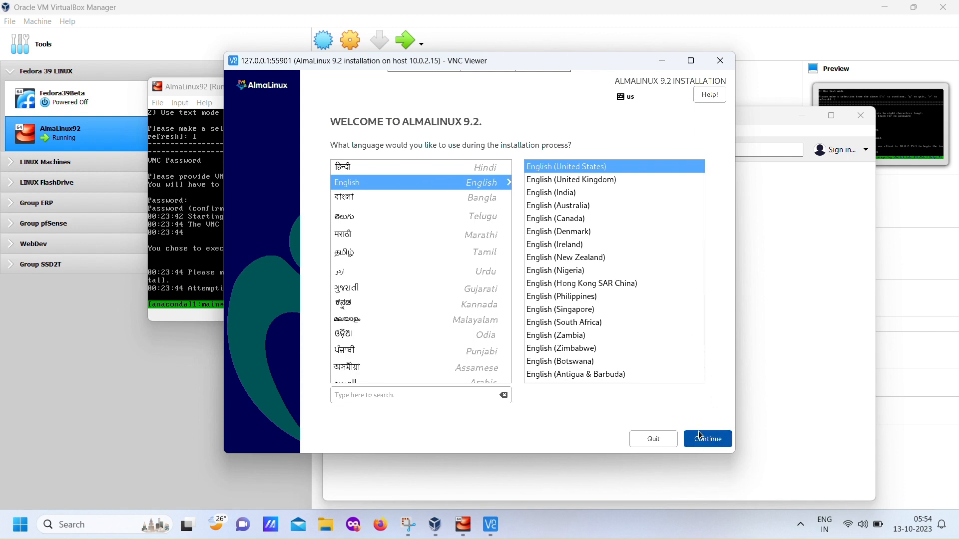
{"action": "left_click", "coordinate": [707, 439]}
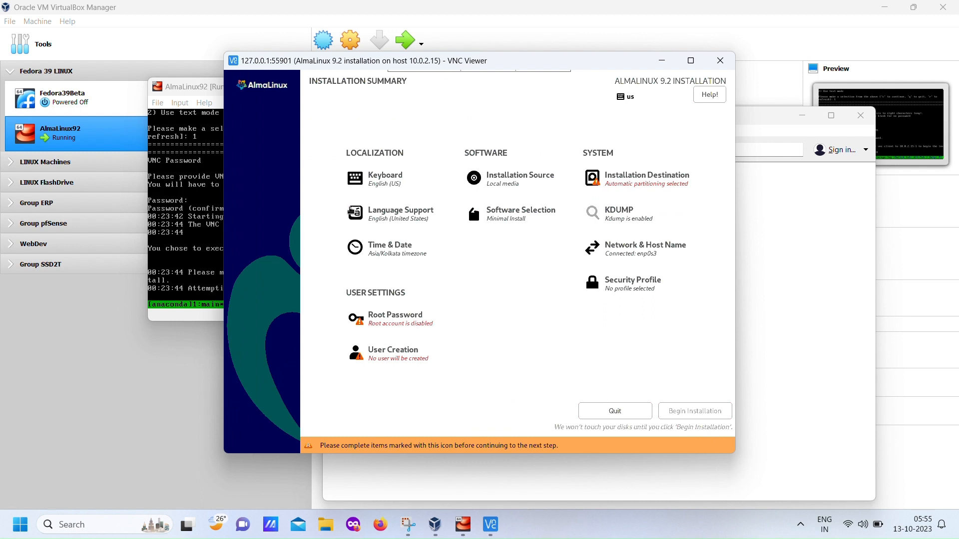
{"action": "mouse_move", "coordinate": [415, 278]}
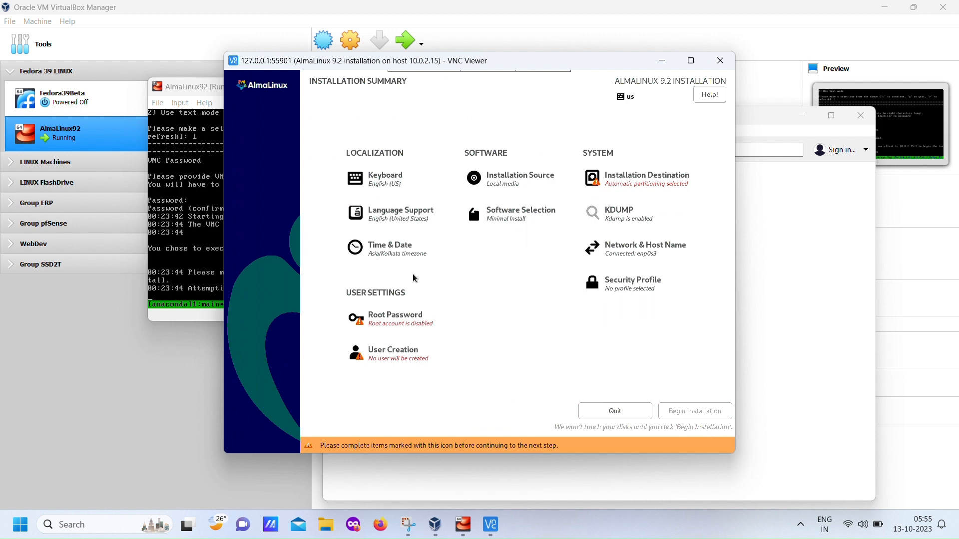
Keep the Asia/Kolkata time zone and confirm automatic partitioning on the 300 GiB disk
{"action": "left_click", "coordinate": [390, 248]}
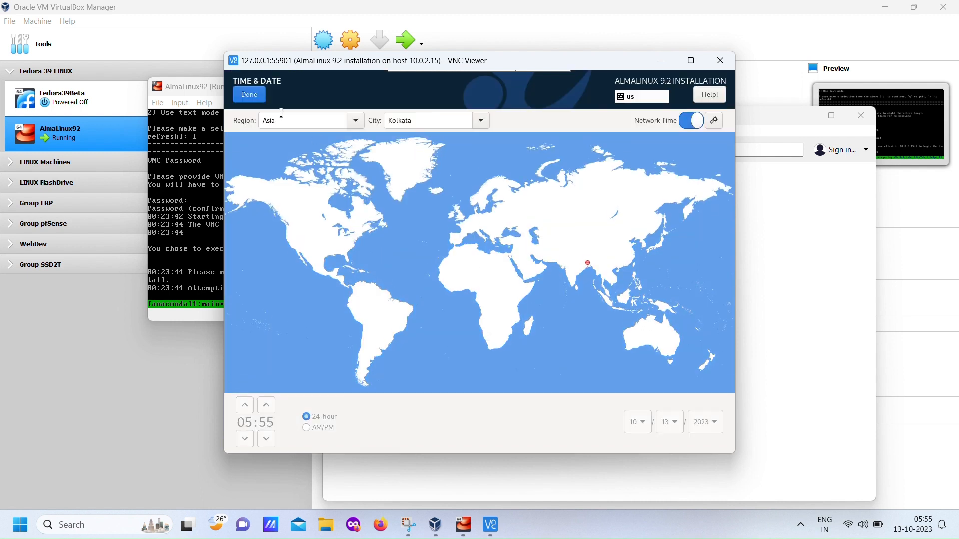
{"action": "left_click", "coordinate": [248, 95]}
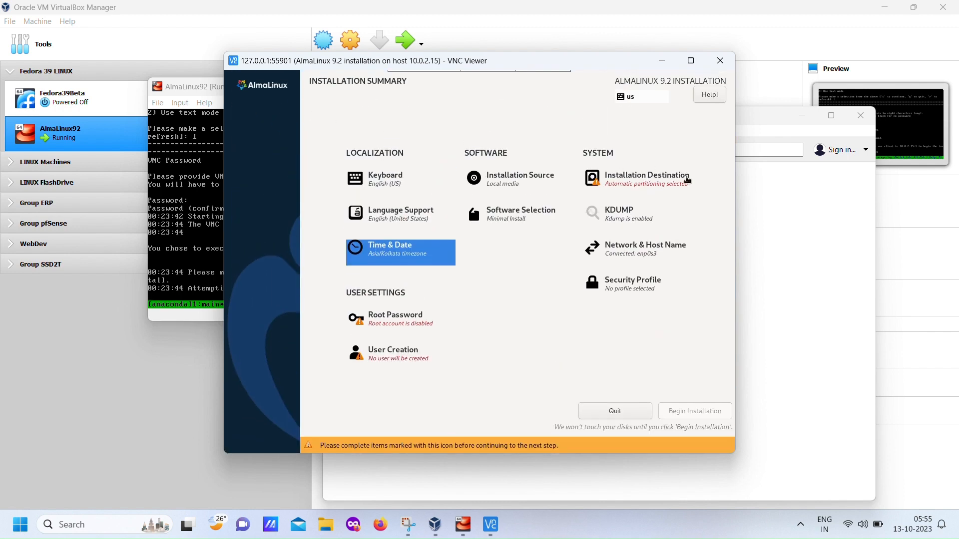
{"action": "left_click", "coordinate": [646, 178]}
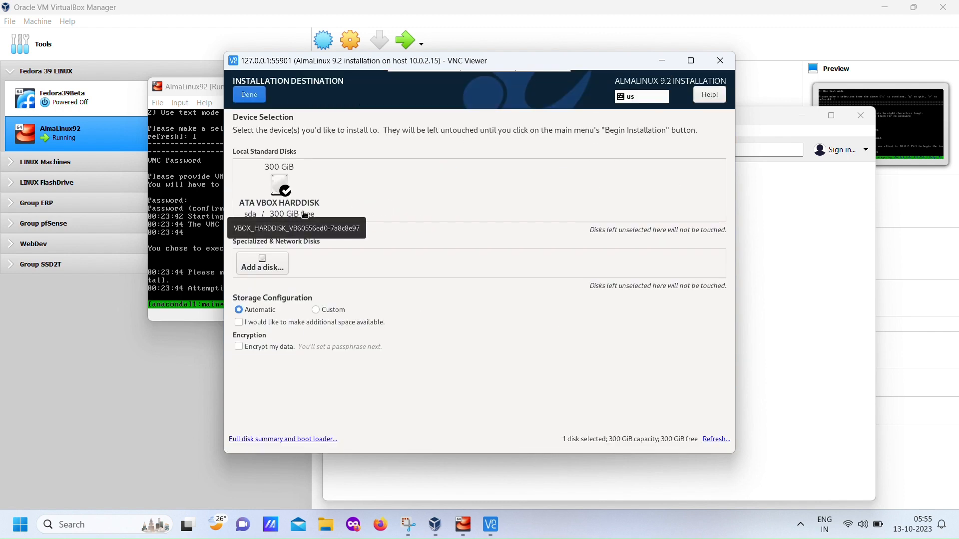
{"action": "mouse_move", "coordinate": [357, 272]}
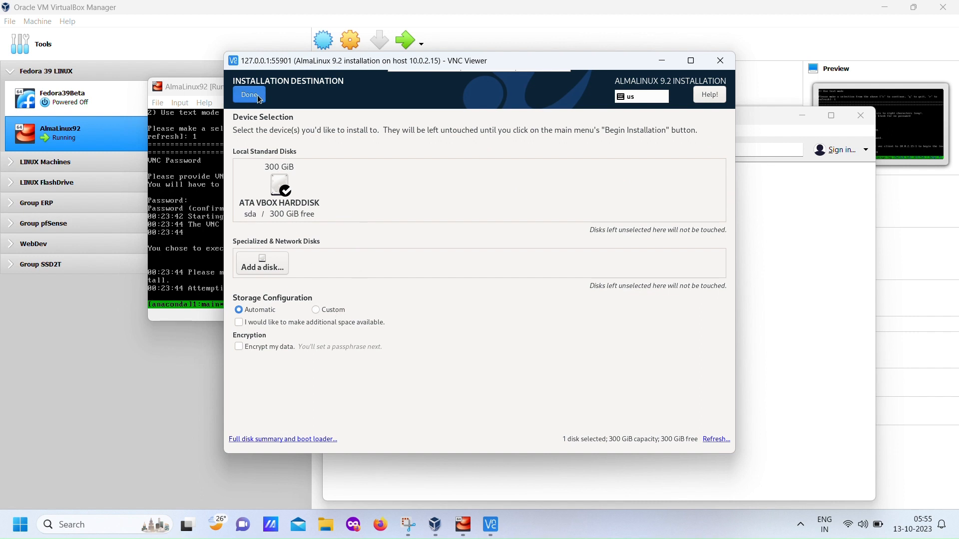
{"action": "left_click", "coordinate": [249, 95]}
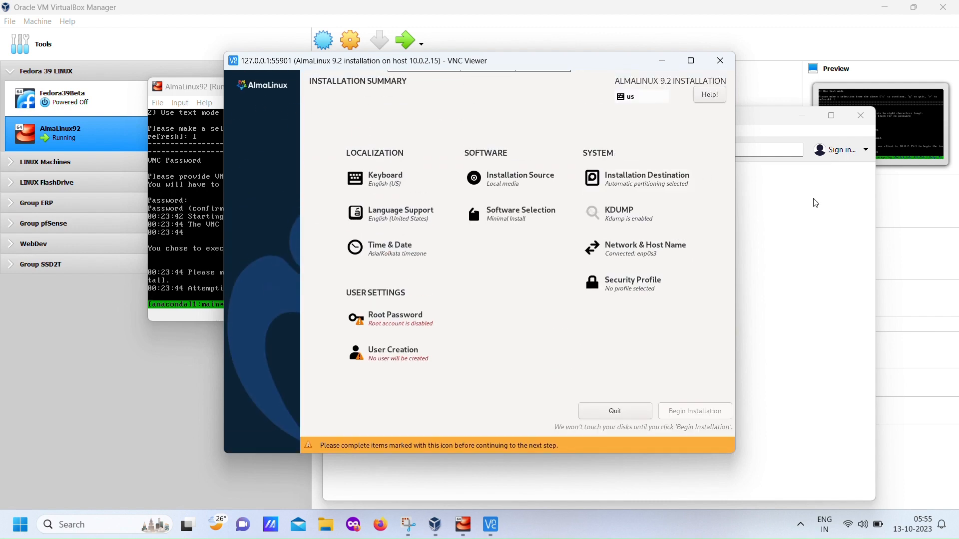
{"action": "left_click", "coordinate": [393, 354]}
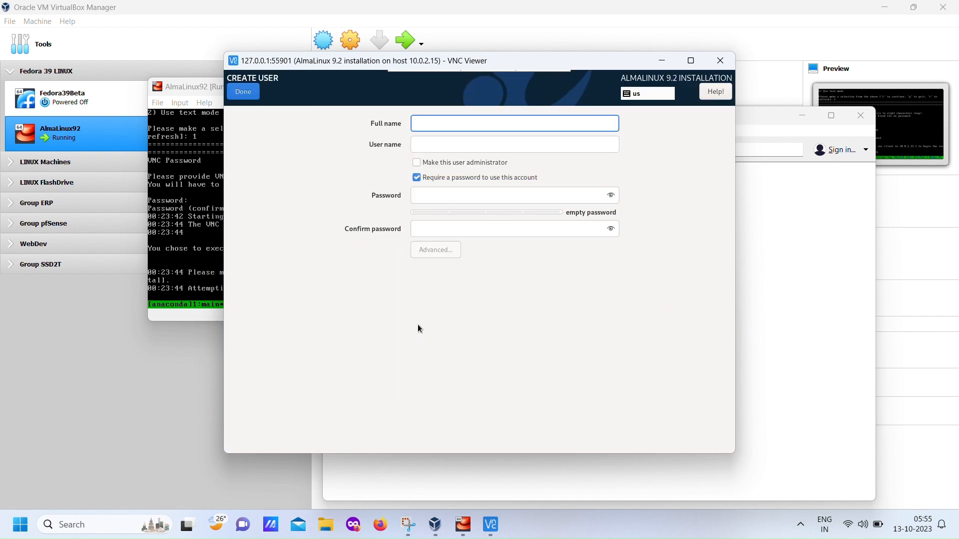
{"action": "type", "text": "Ama"}
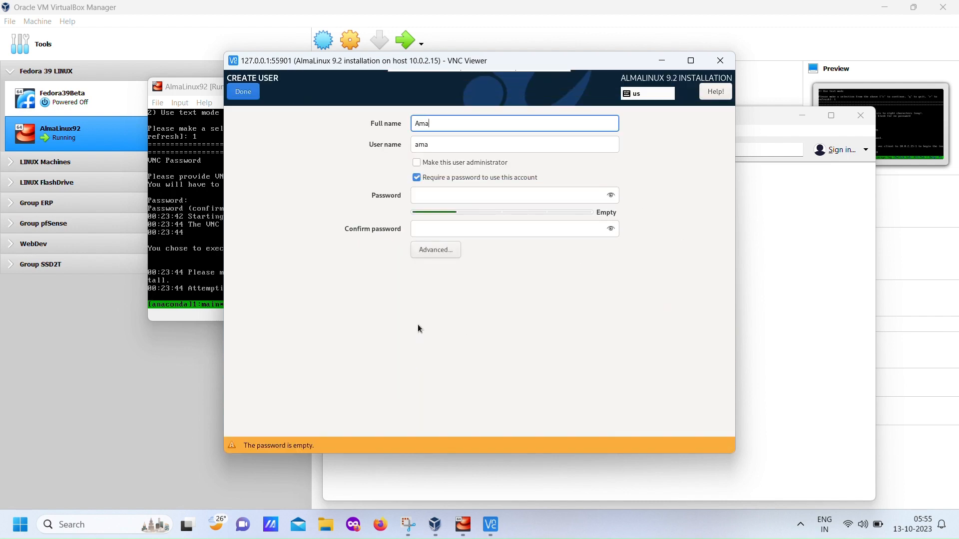
{"action": "type", "text": "l Barma"}
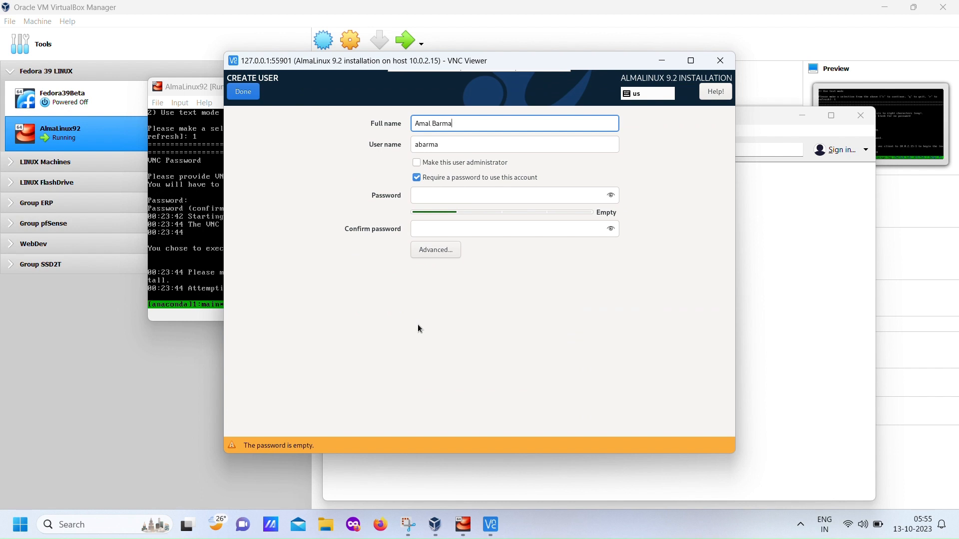
{"action": "type", "text": "n"}
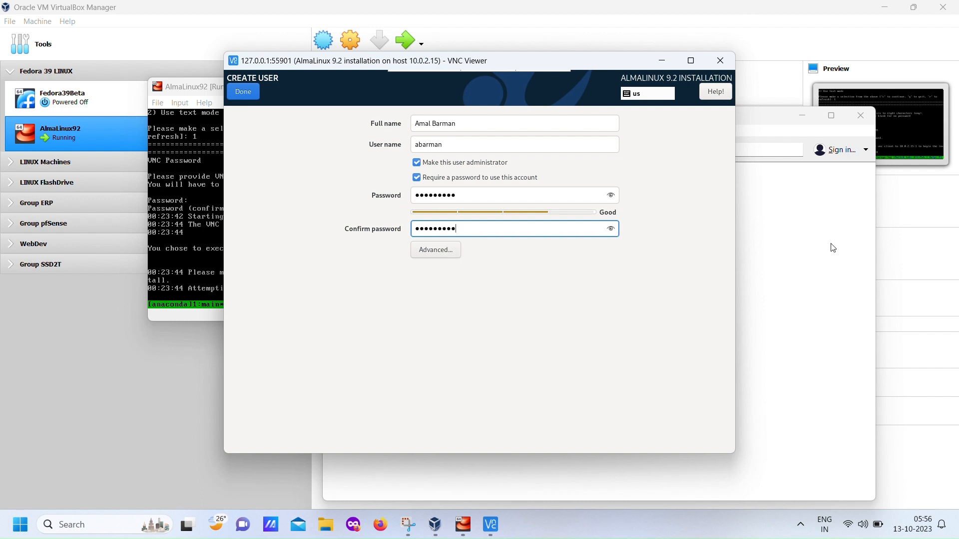
Save the administrator account and begin installing AlmaLinux 9.2 onto the disk
{"action": "left_click", "coordinate": [242, 92]}
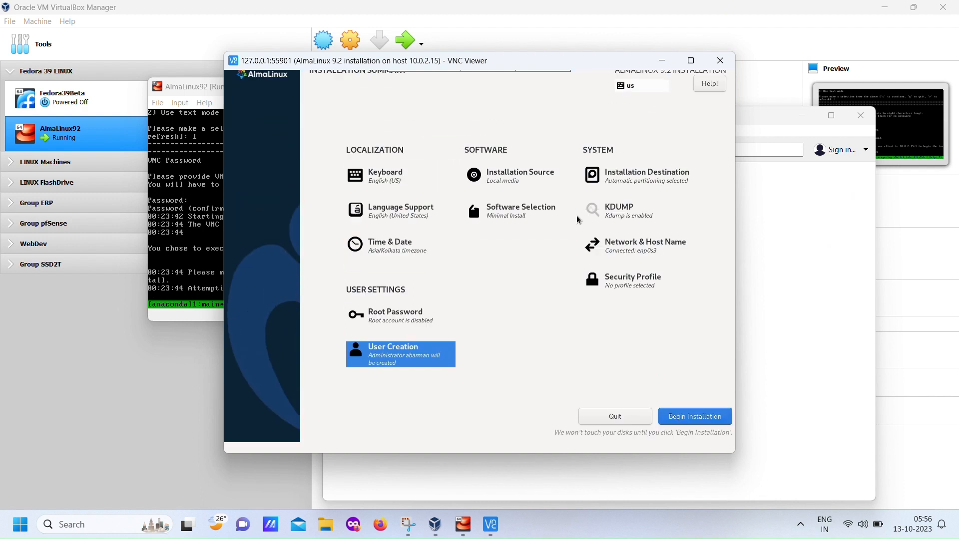
{"action": "scroll", "scroll_direction": "up", "scroll_amount": 3}
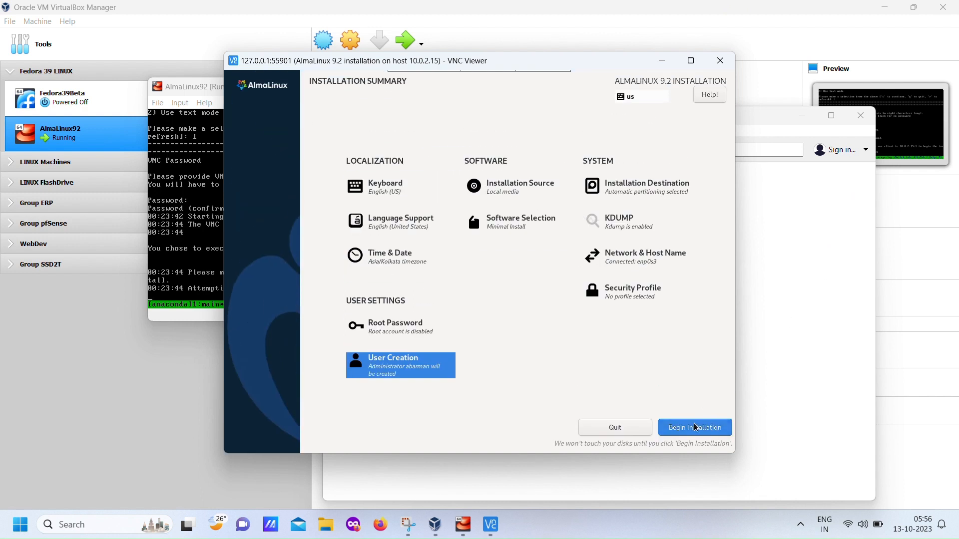
{"action": "mouse_move", "coordinate": [493, 244]}
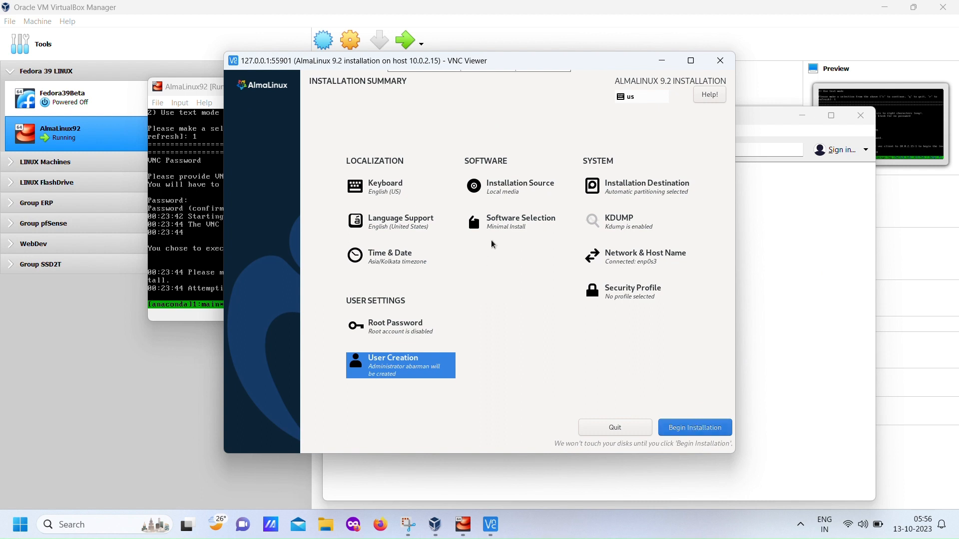
{"action": "left_click", "coordinate": [694, 427]}
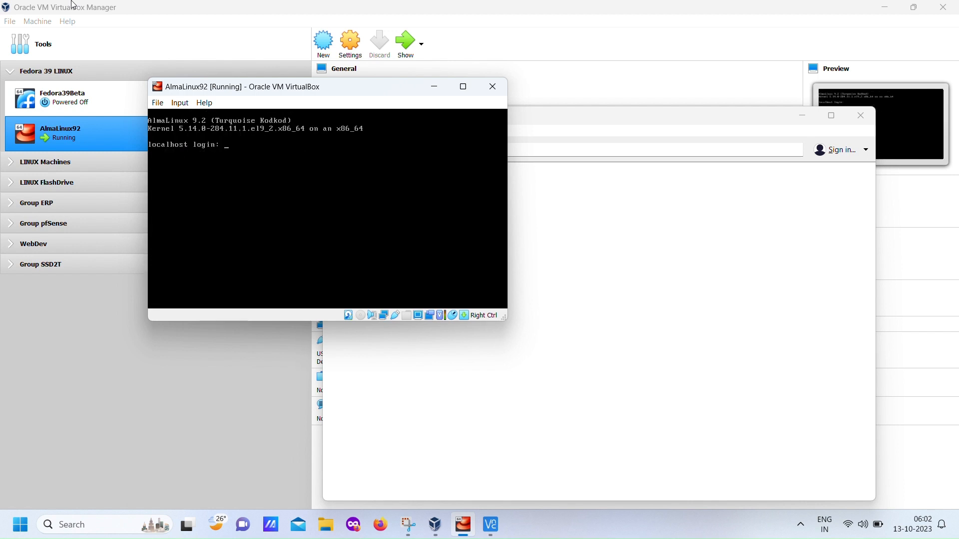
Log in as abarman, run sudo dnf update, then power off the guest
{"action": "type", "text": "abarman"}
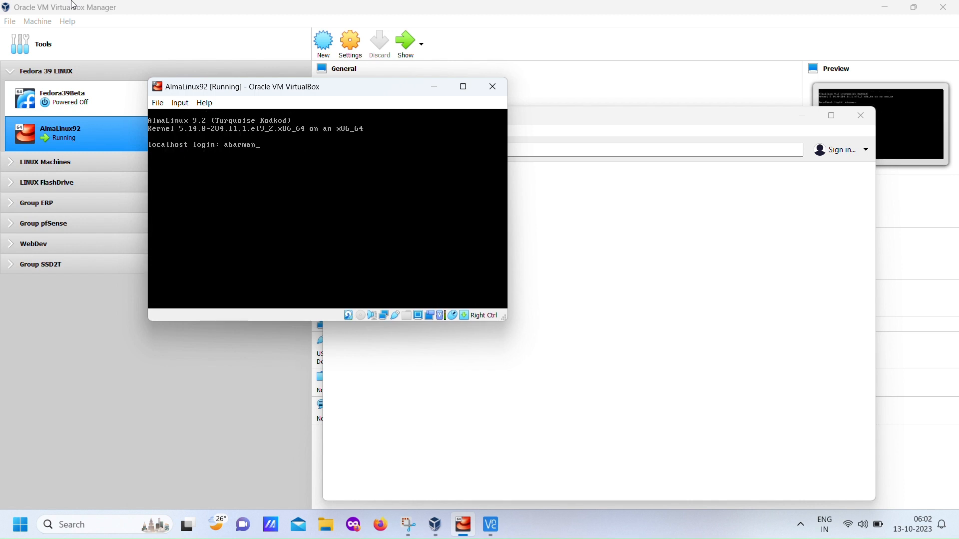
{"action": "key", "text": "Return"}
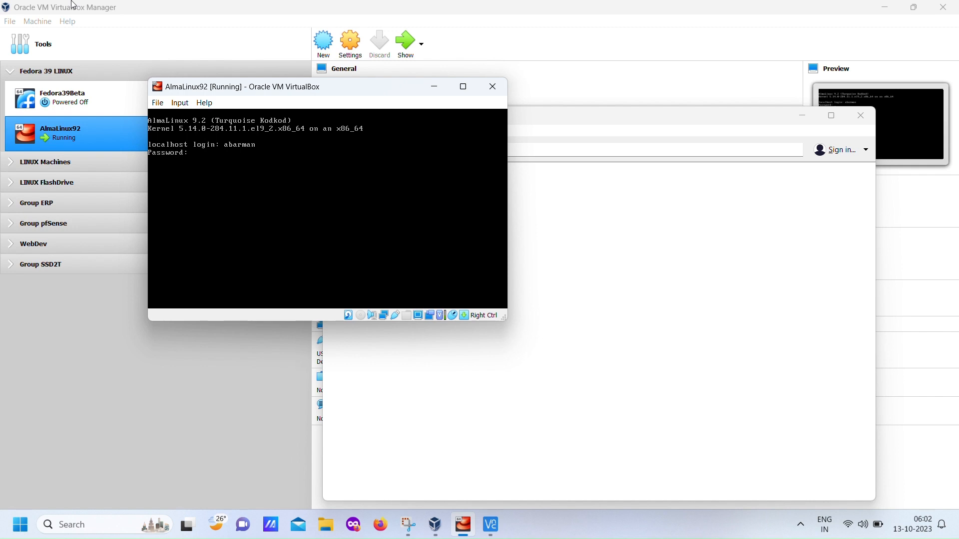
{"action": "type", "text": "sudo"}
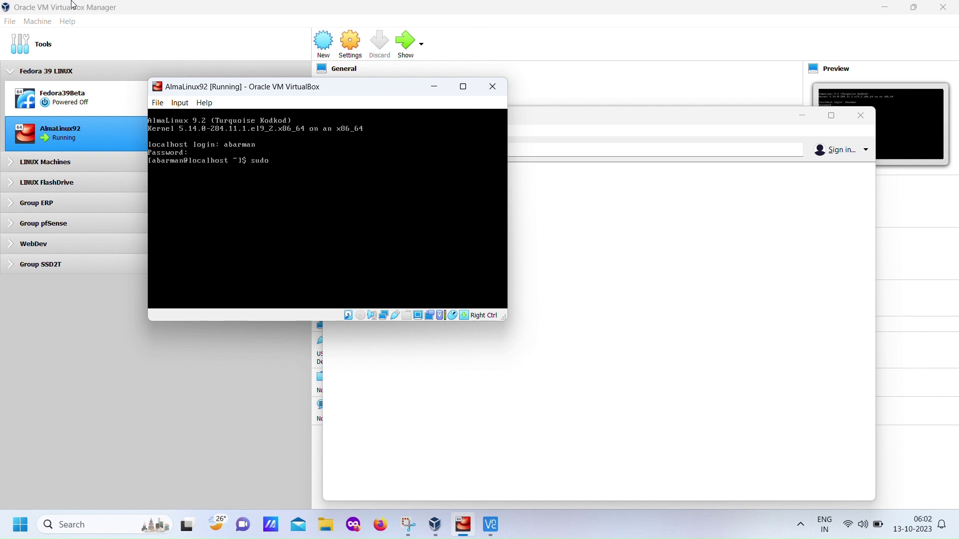
{"action": "type", "text": "dnf update"}
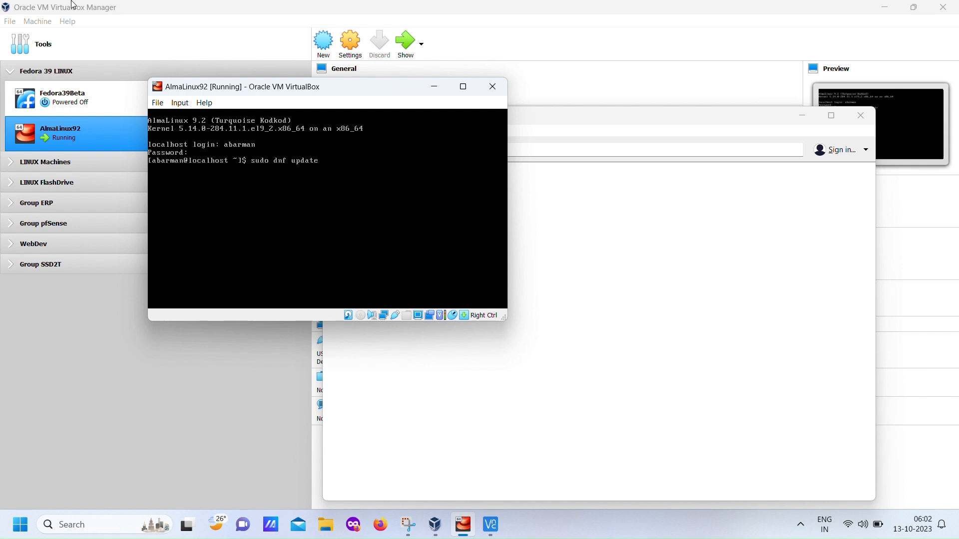
{"action": "key", "text": "Return"}
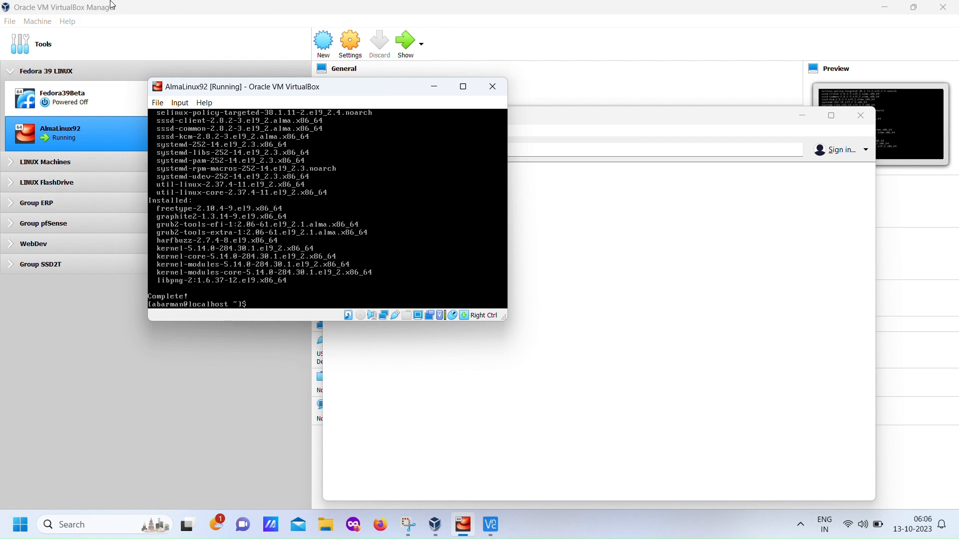
{"action": "type", "text": "Okay, installation is over._"}
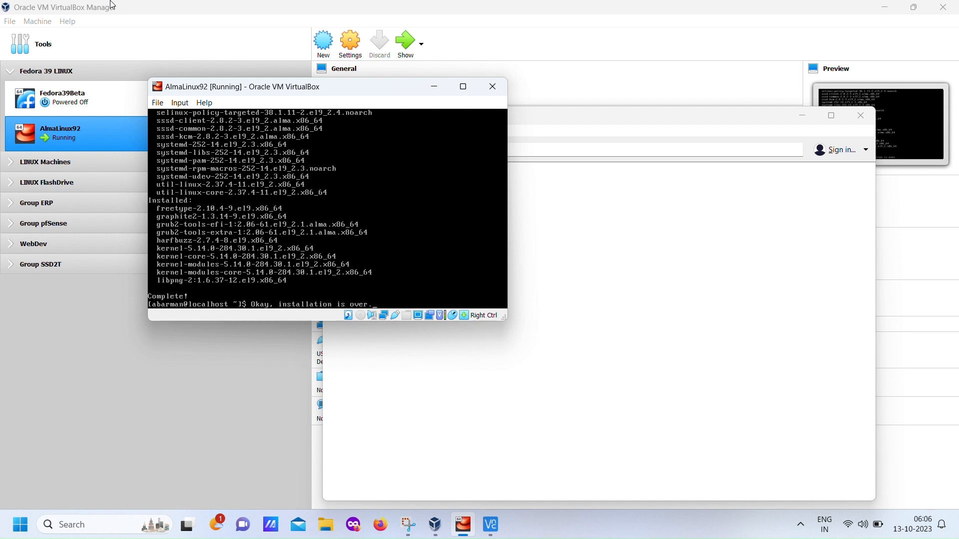
{"action": "type", "text": "Powero"}
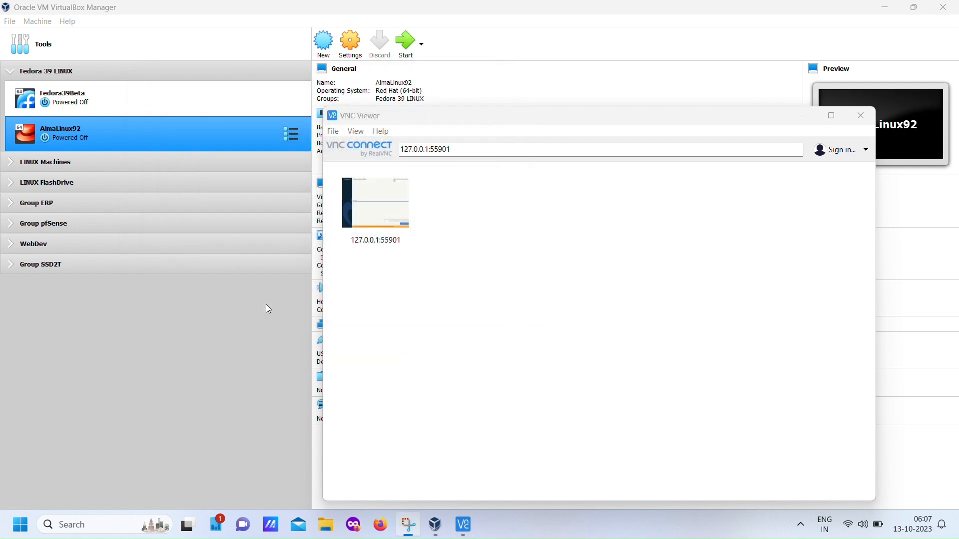
Close VNC Viewer and open AlmaLinux92's Network settings with Adapter 1 advanced options expanded
{"action": "left_click", "coordinate": [861, 116]}
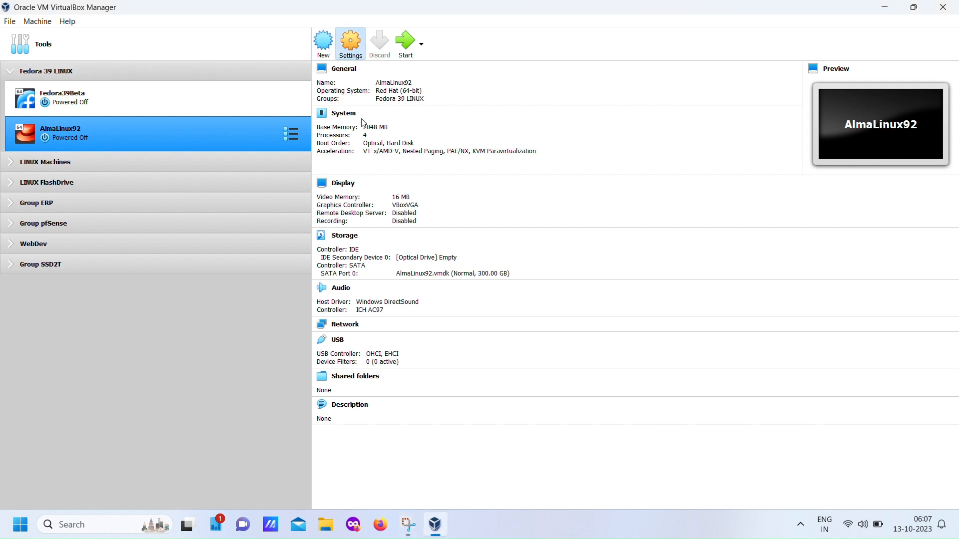
{"action": "left_click", "coordinate": [350, 43]}
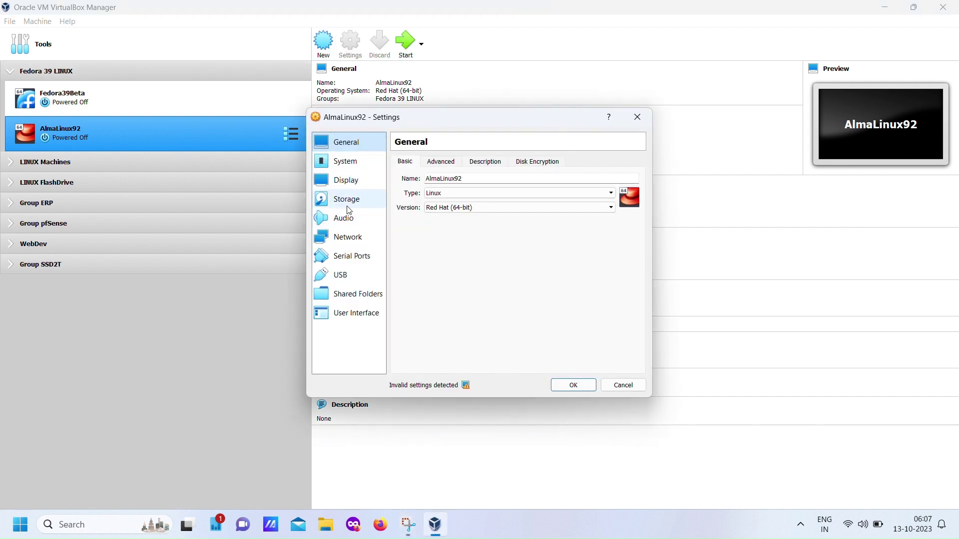
{"action": "left_click", "coordinate": [346, 199]}
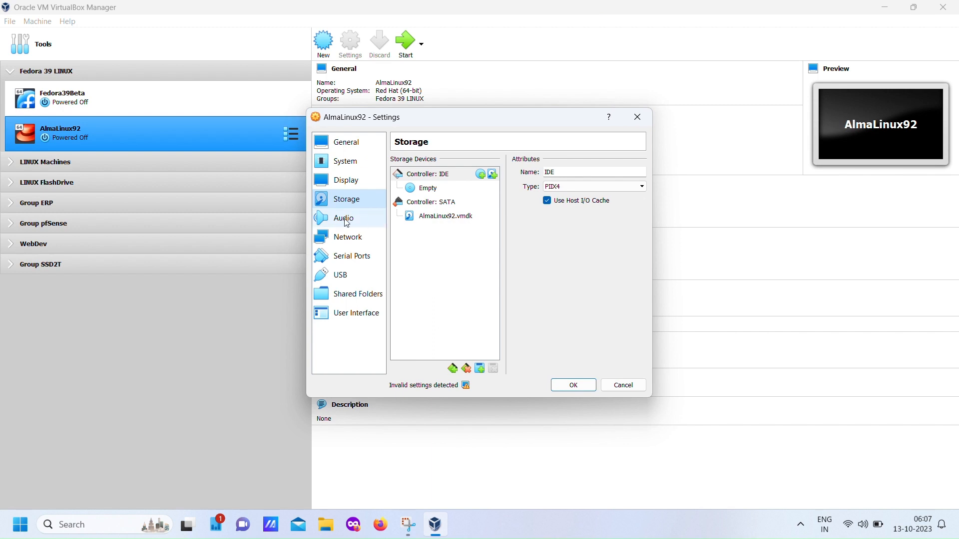
{"action": "left_click", "coordinate": [348, 237]}
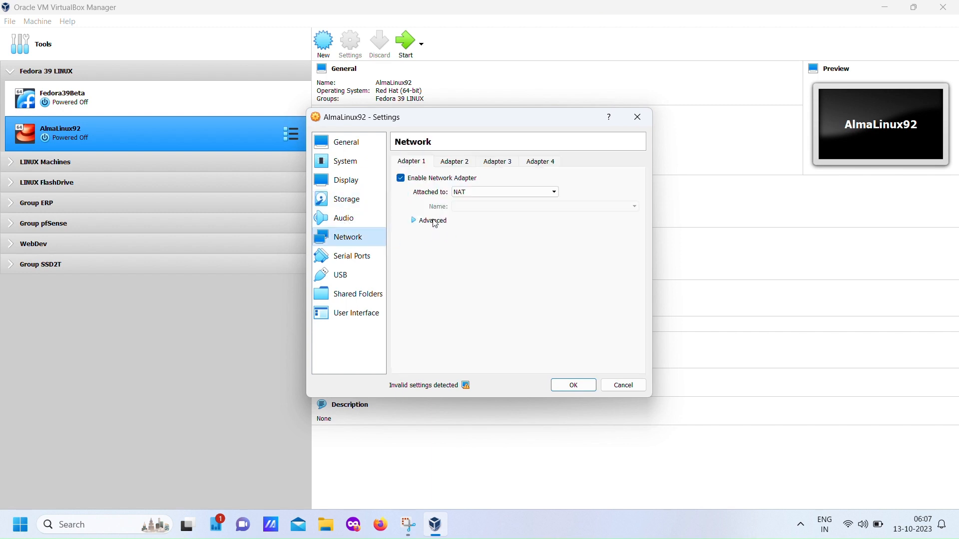
{"action": "left_click", "coordinate": [431, 221]}
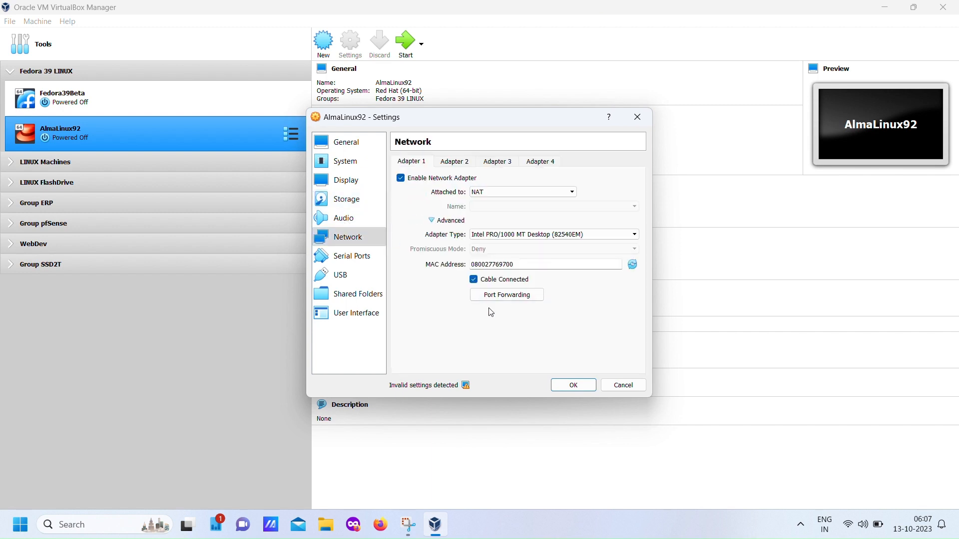
{"action": "mouse_move", "coordinate": [569, 189]}
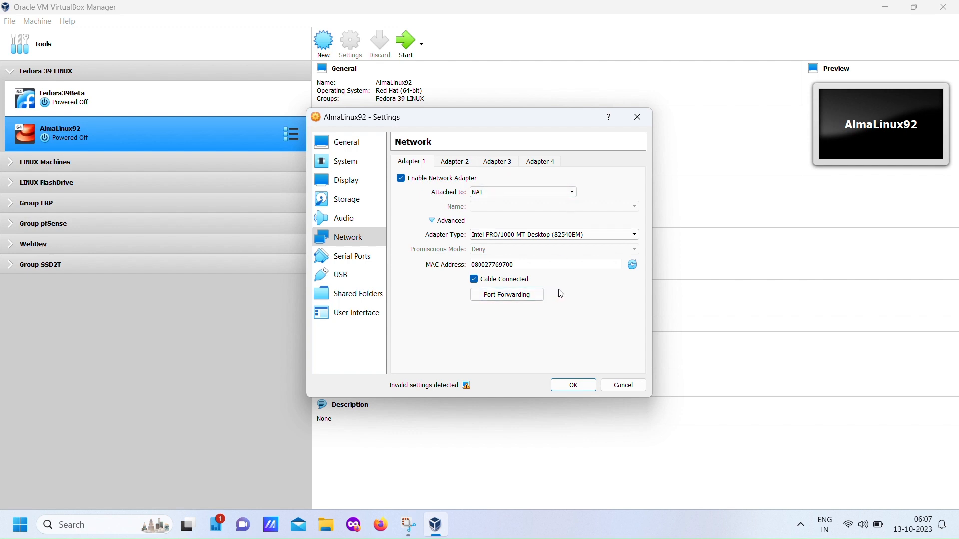
{"action": "mouse_move", "coordinate": [506, 295]}
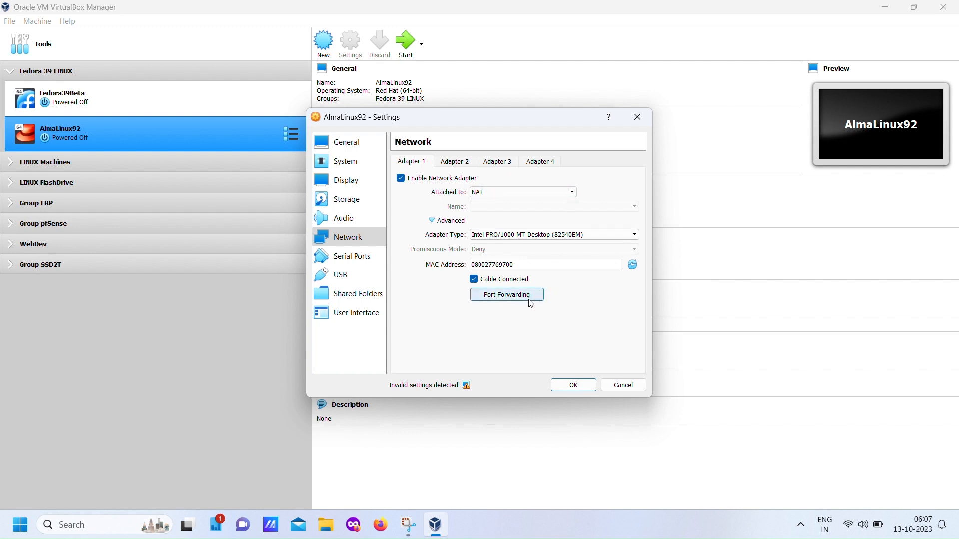
Add a port-forwarding rule mapping host port 63022 to guest SSH port 22
{"action": "left_click", "coordinate": [507, 295]}
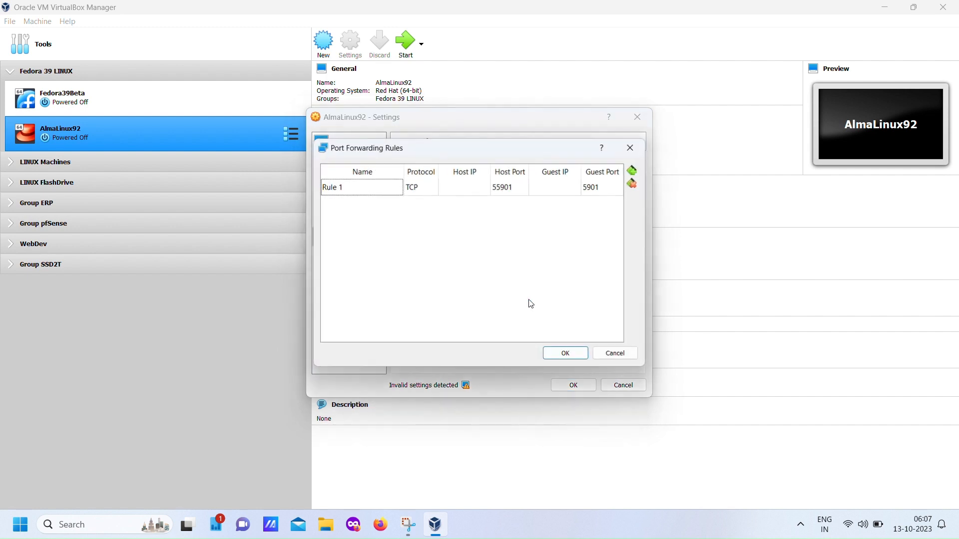
{"action": "mouse_move", "coordinate": [632, 171]}
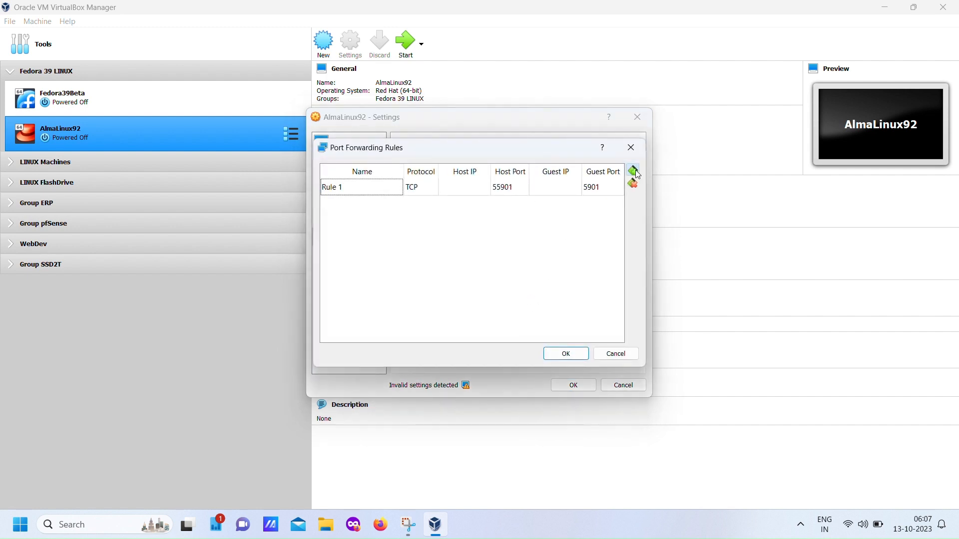
{"action": "left_click", "coordinate": [633, 172]}
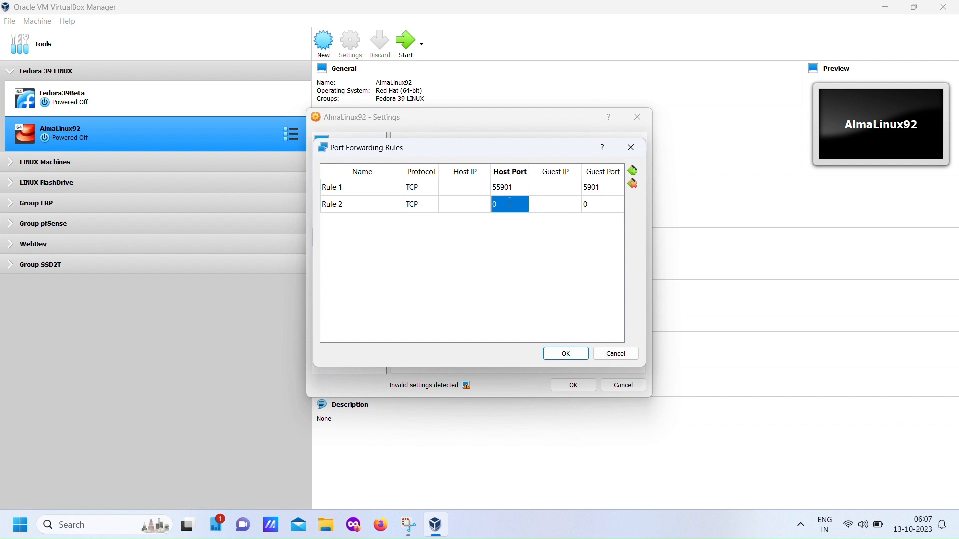
{"action": "type", "text": "63024"}
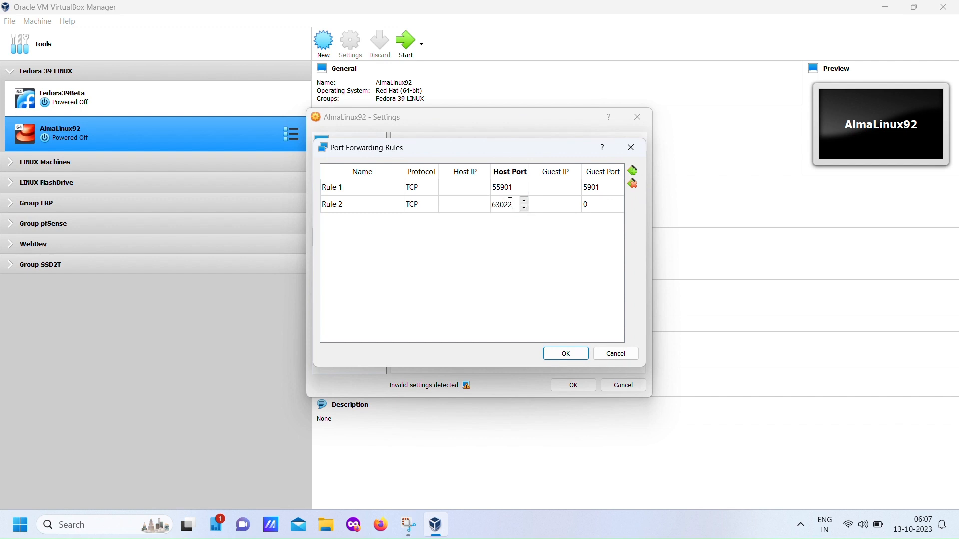
{"action": "left_click", "coordinate": [602, 204]}
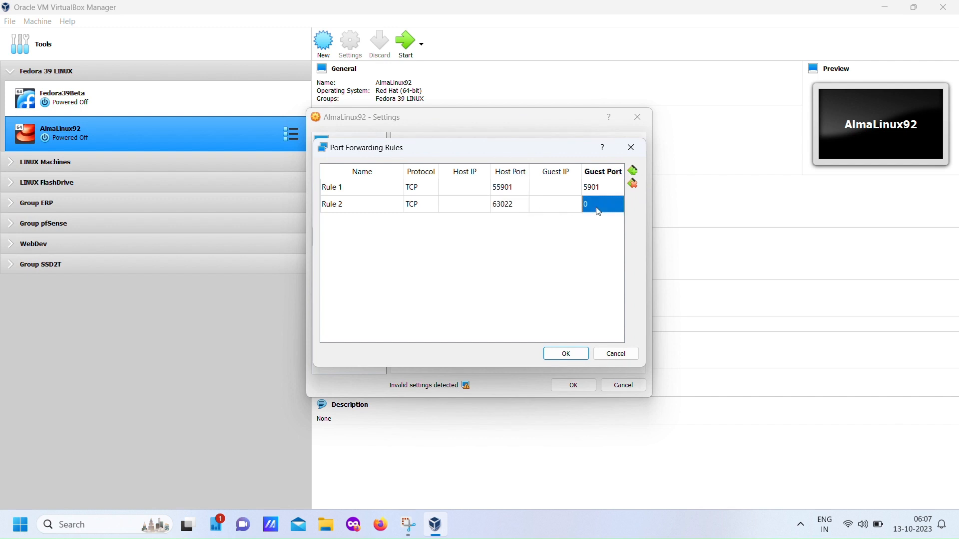
{"action": "type", "text": "22"}
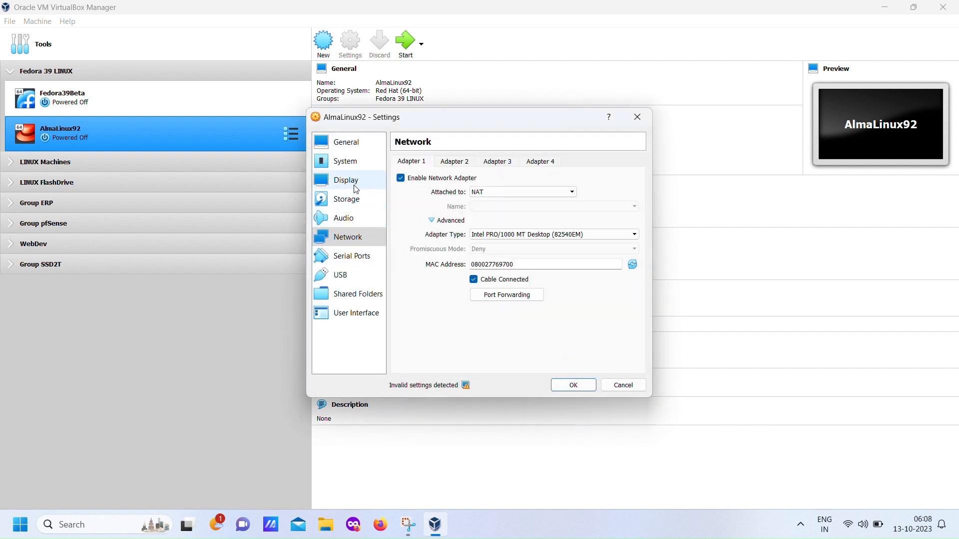
Set AlmaLinux92's display to the VMSVGA graphics controller with 128 MB video memory
{"action": "left_click", "coordinate": [346, 179]}
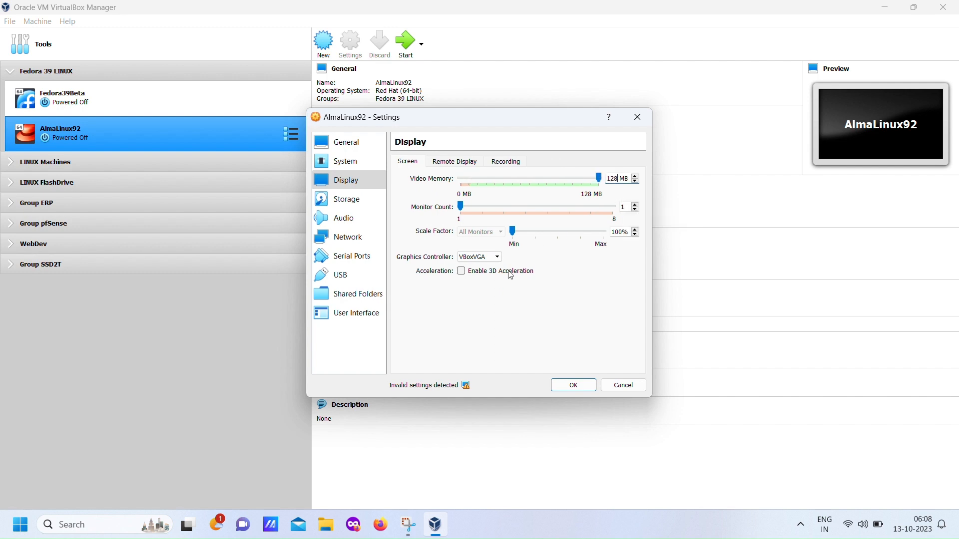
{"action": "left_click", "coordinate": [497, 256]}
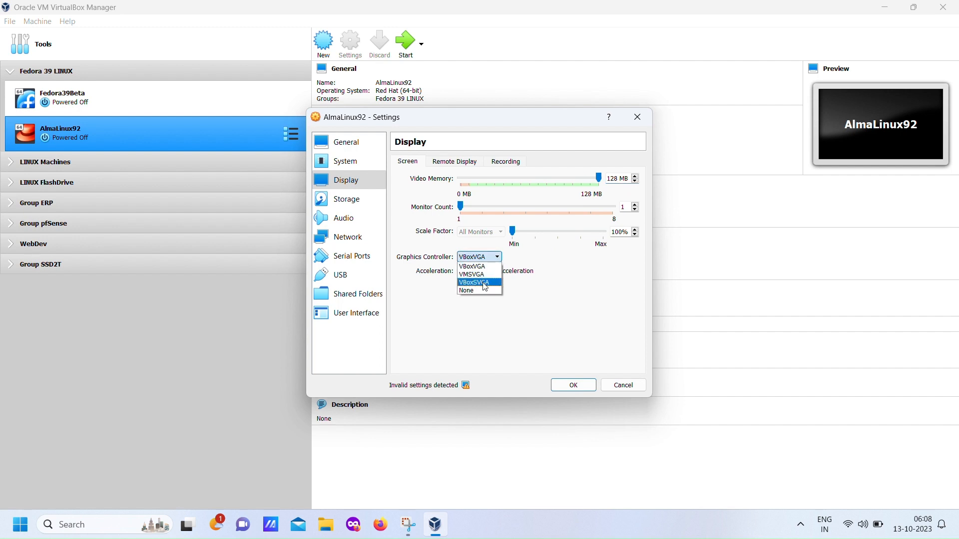
{"action": "left_click", "coordinate": [471, 274]}
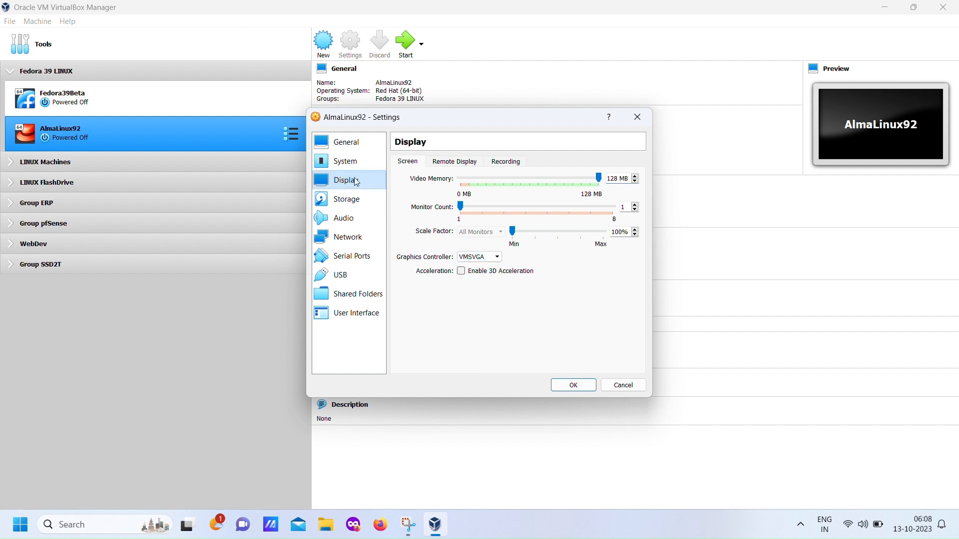
Review the System motherboard and processor settings, save, and start AlmaLinux92
{"action": "left_click", "coordinate": [345, 161]}
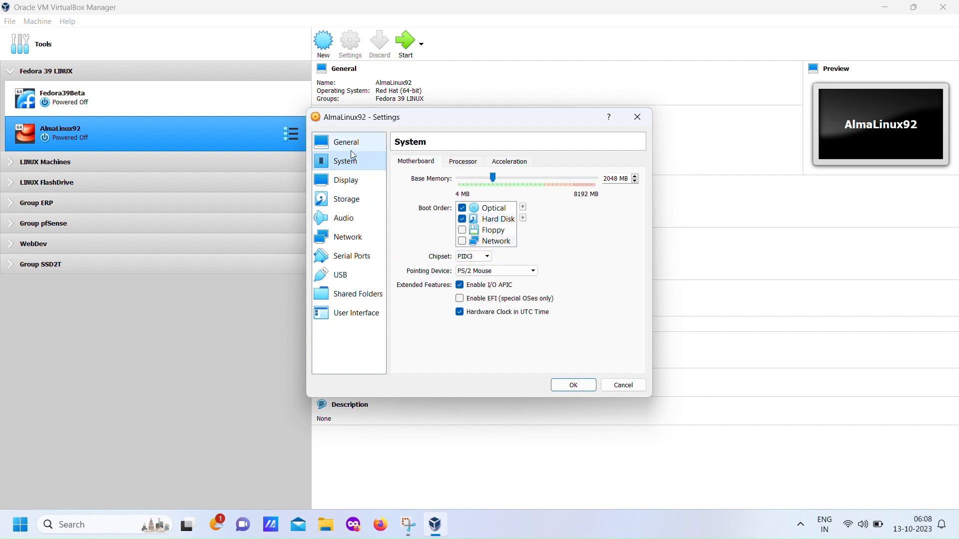
{"action": "left_click", "coordinate": [346, 161]}
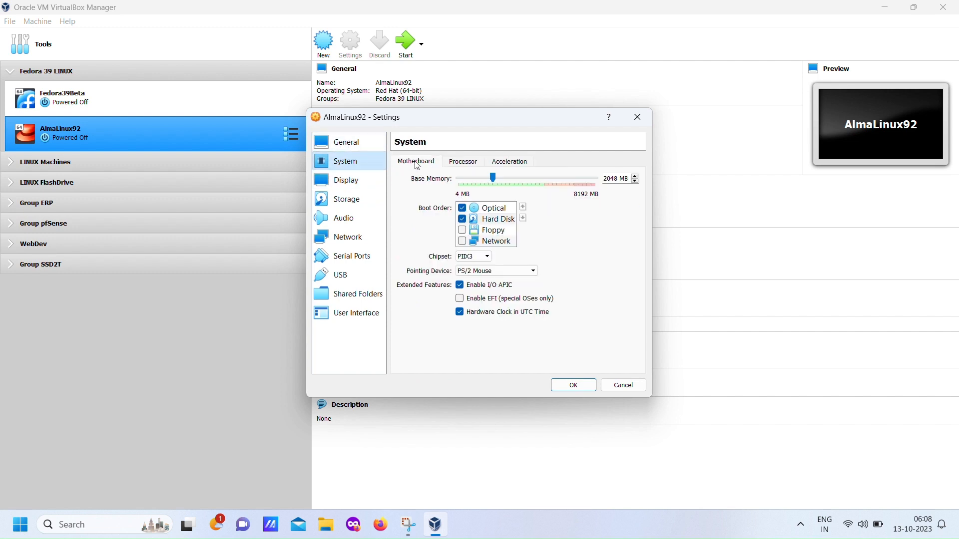
{"action": "left_click", "coordinate": [462, 162]}
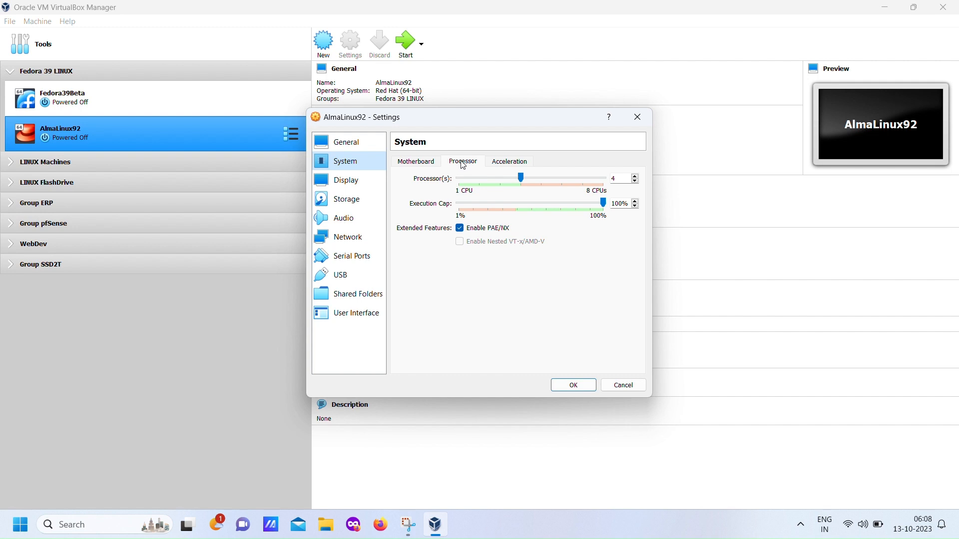
{"action": "mouse_move", "coordinate": [347, 141]}
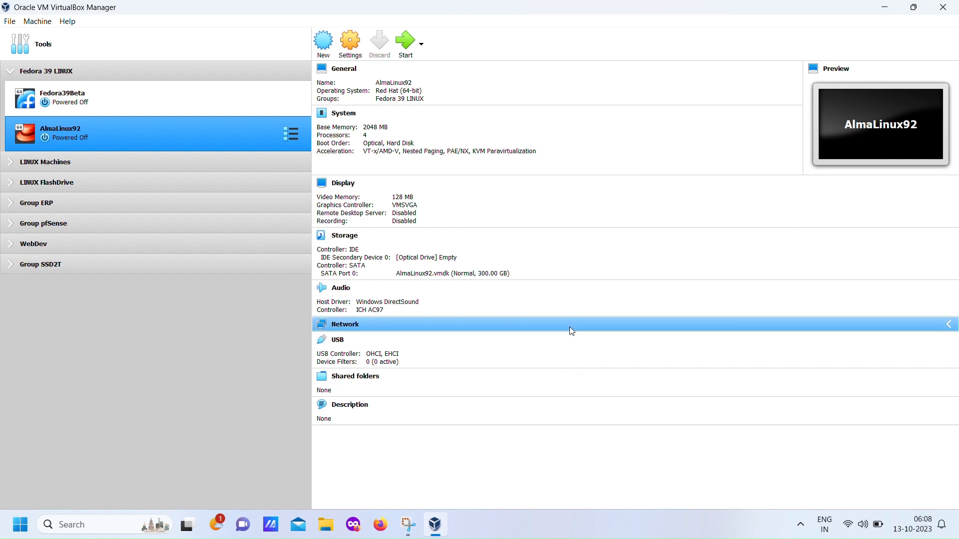
{"action": "left_click", "coordinate": [405, 40]}
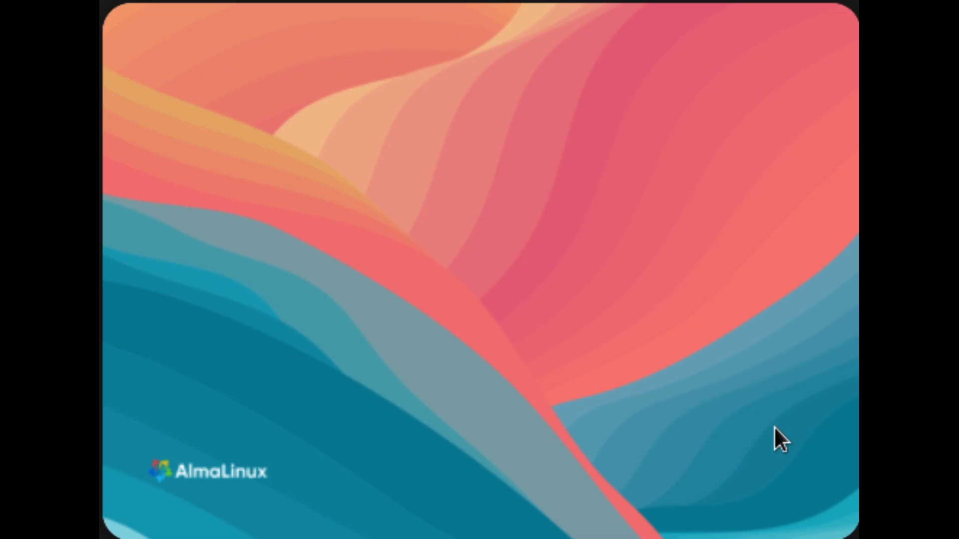